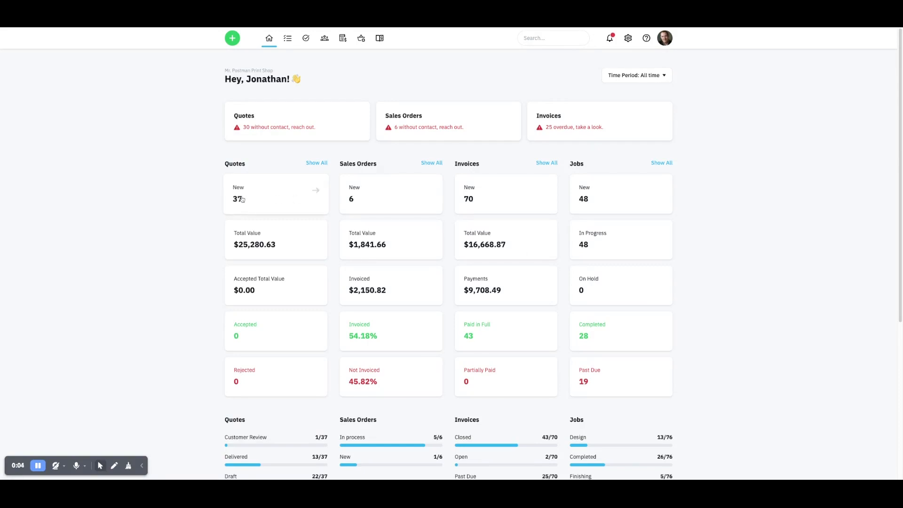
# - Go to shop Settings and bring up the Products page with the $60.00 hourly shop rate
pyautogui.scroll(-3)
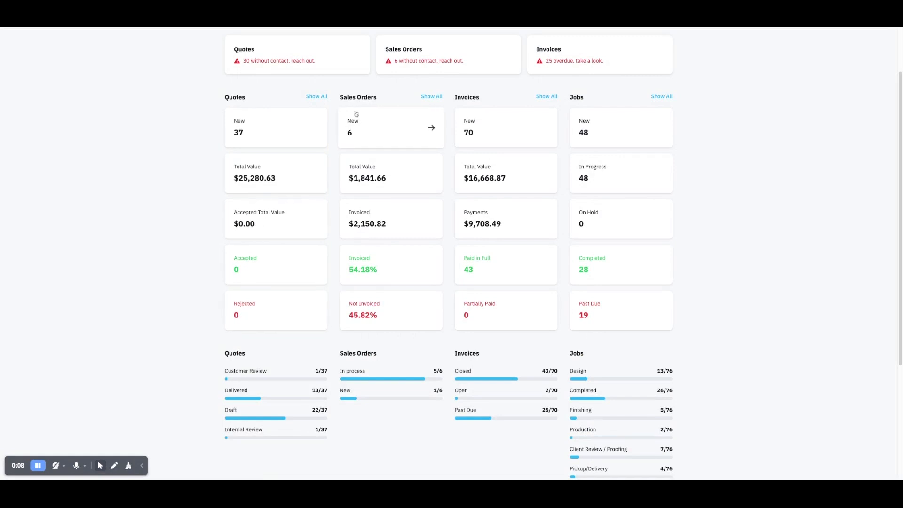
pyautogui.moveTo(493, 108)
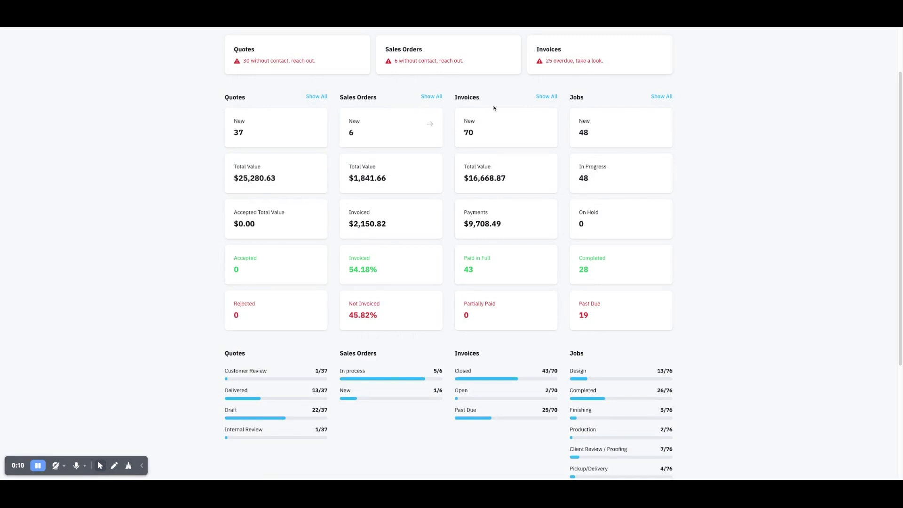
pyautogui.moveTo(619, 156)
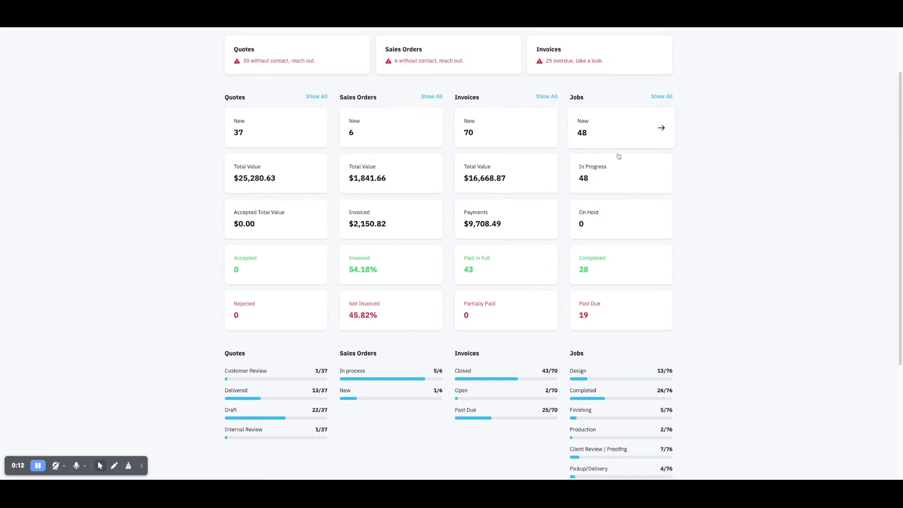
pyautogui.scroll(-3)
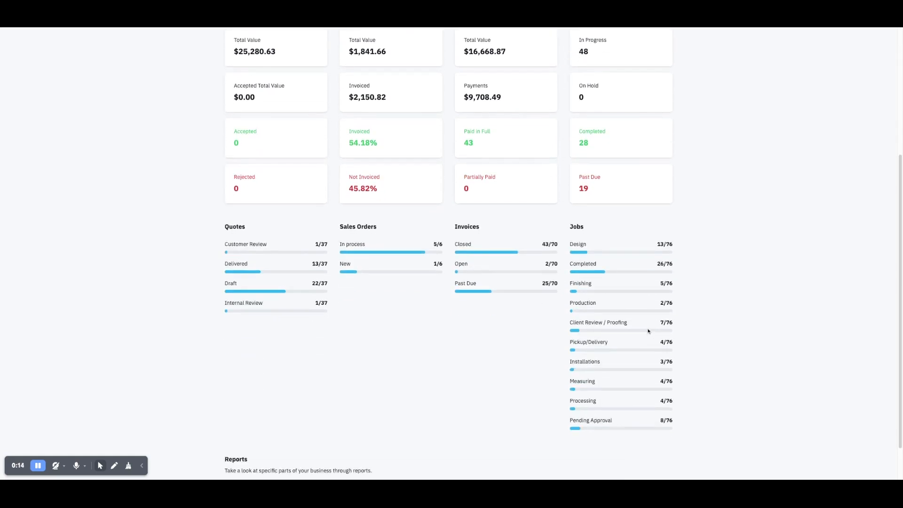
pyautogui.scroll(-3)
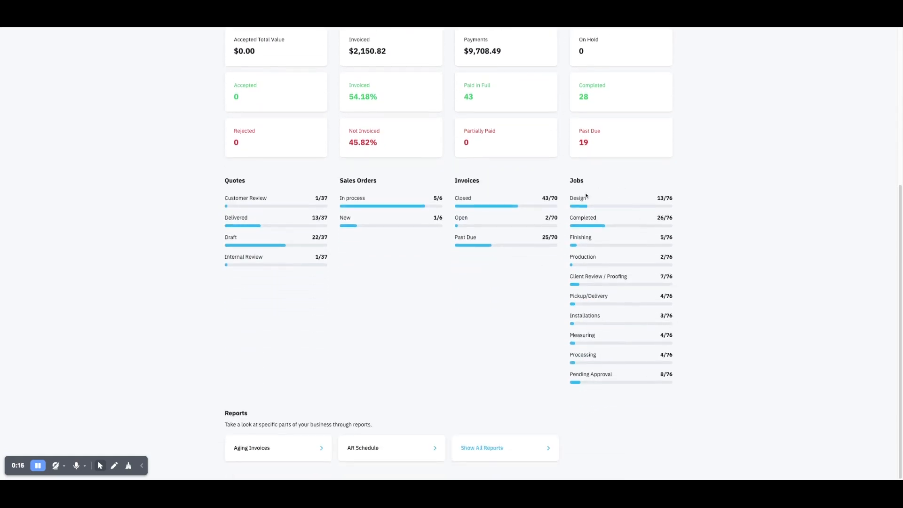
pyautogui.moveTo(600, 333)
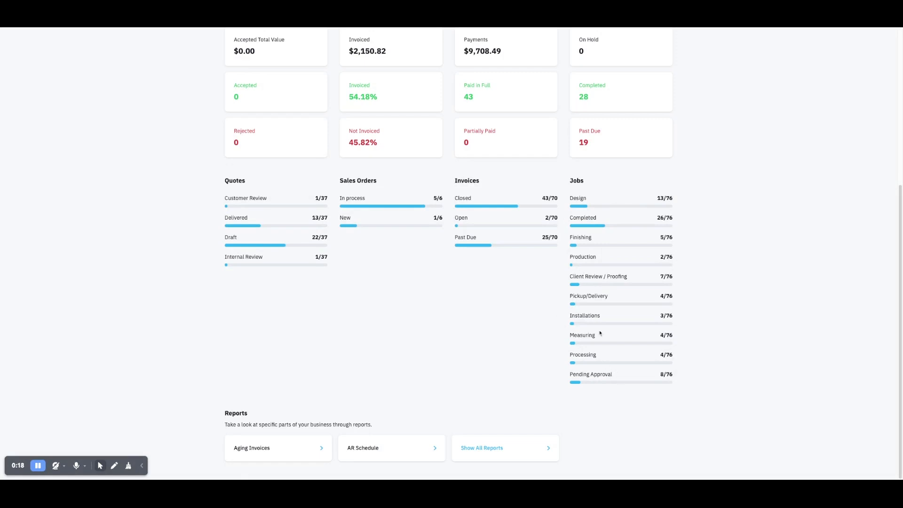
pyautogui.moveTo(594, 335)
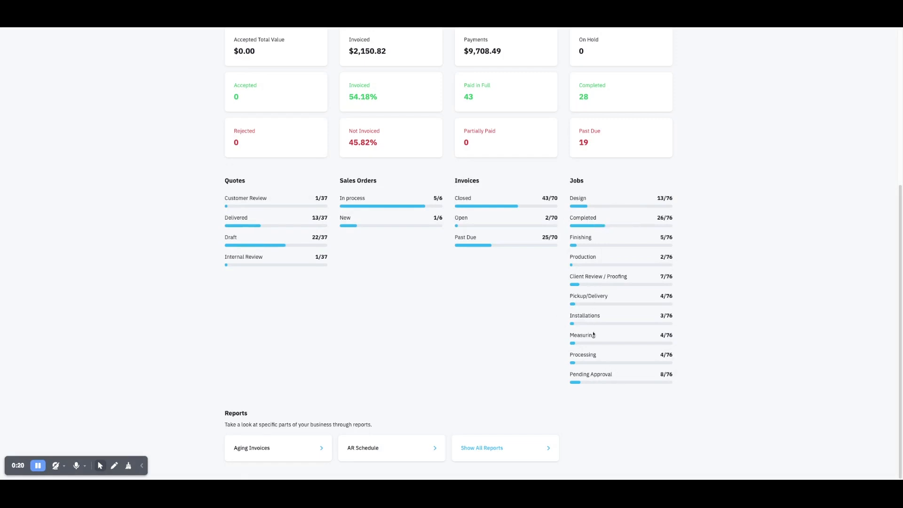
pyautogui.moveTo(590, 221)
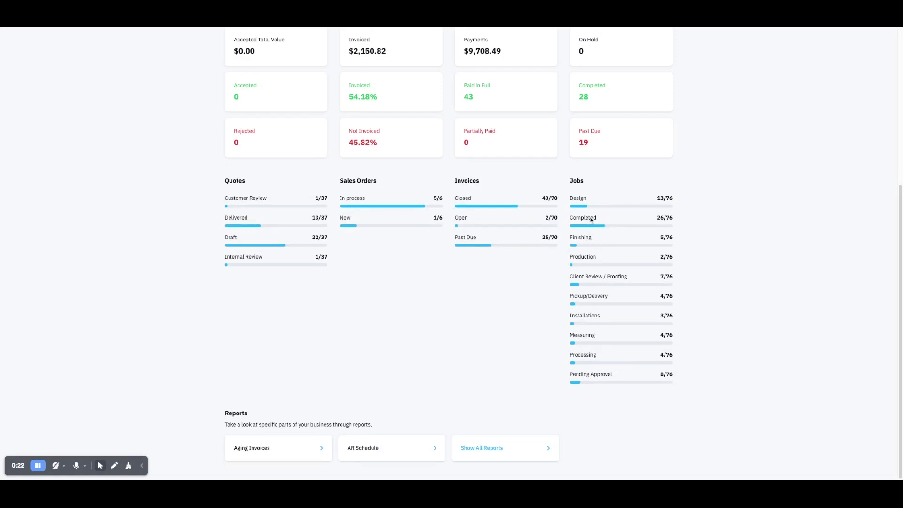
pyautogui.moveTo(636, 392)
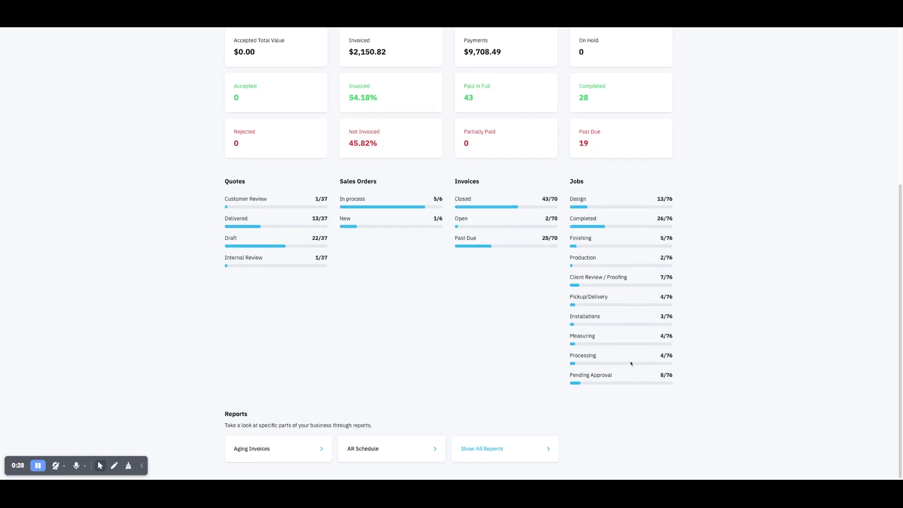
pyautogui.scroll(3)
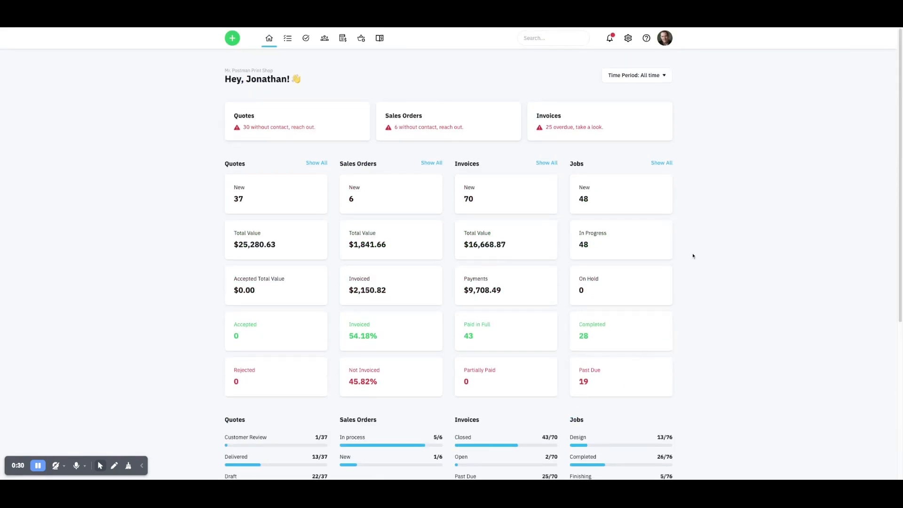
pyautogui.moveTo(640, 63)
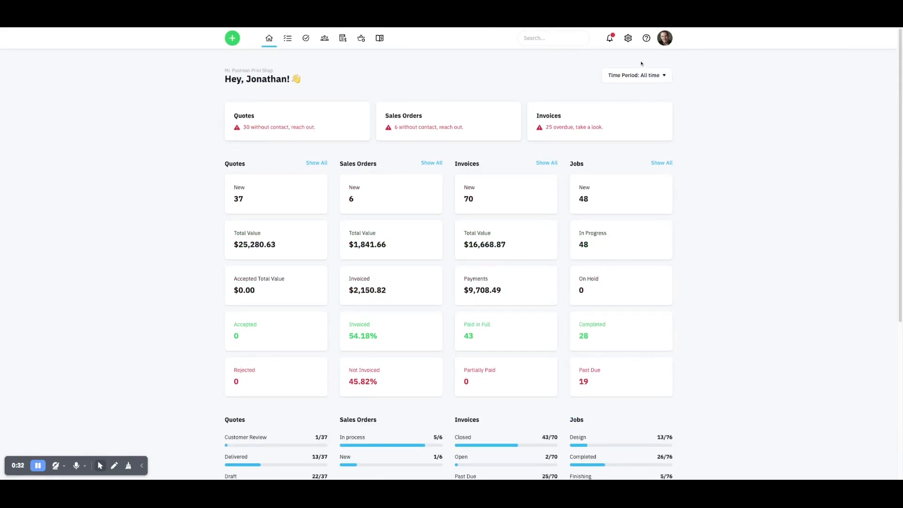
pyautogui.click(628, 37)
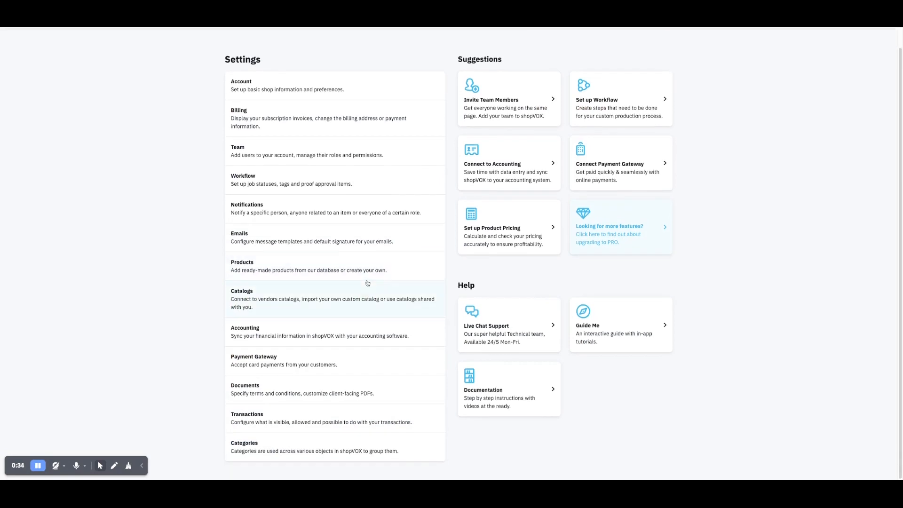
pyautogui.click(242, 267)
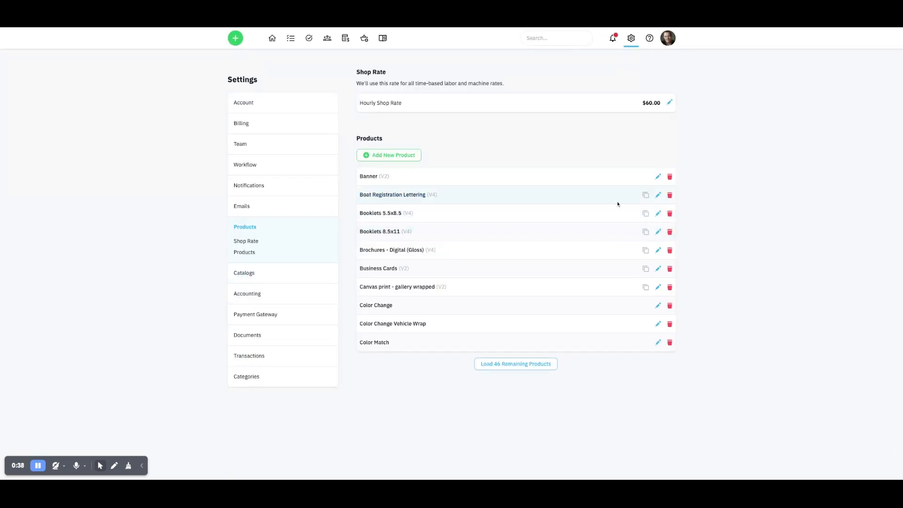
pyautogui.moveTo(588, 311)
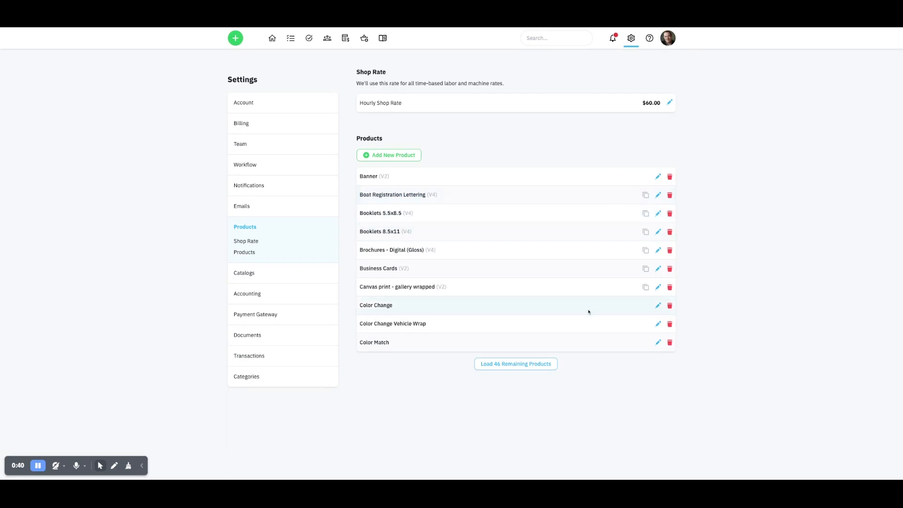
pyautogui.moveTo(584, 308)
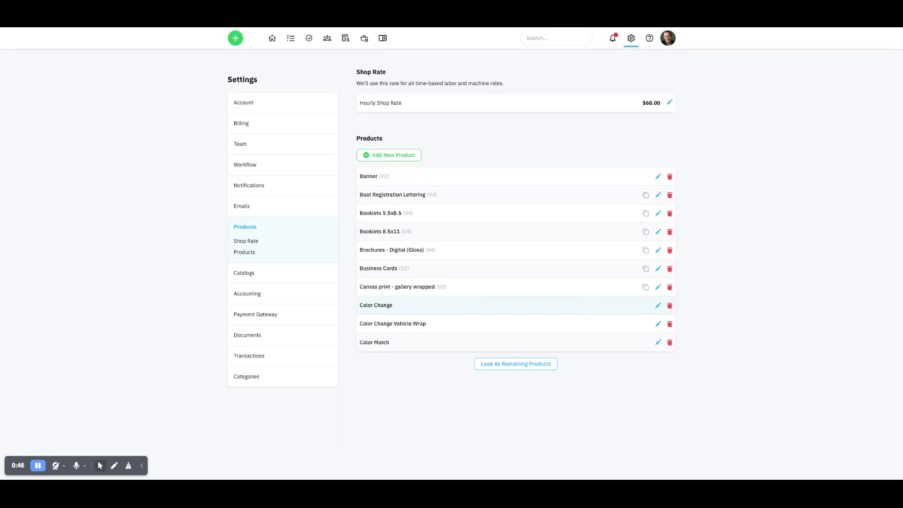
pyautogui.moveTo(396, 199)
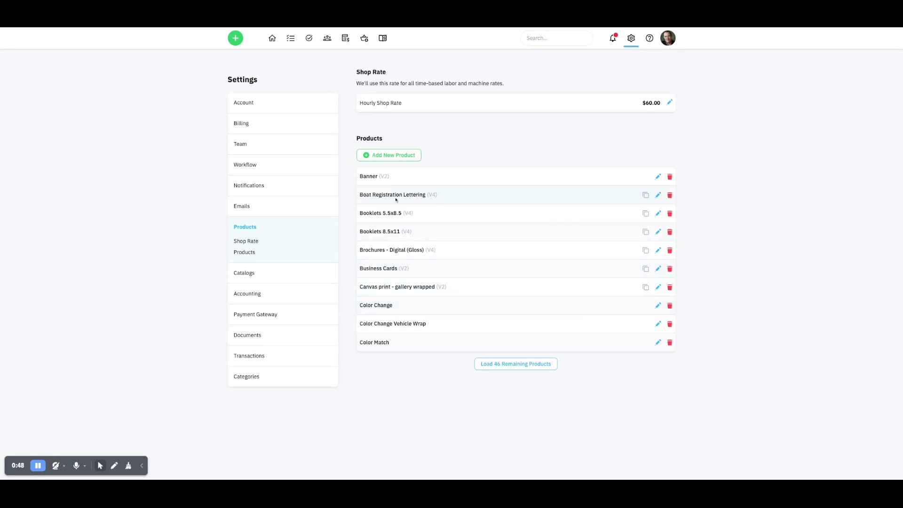
# - Enter the Banner pricing setup and expand the Banner material group showing 13oz Gloss
pyautogui.click(657, 176)
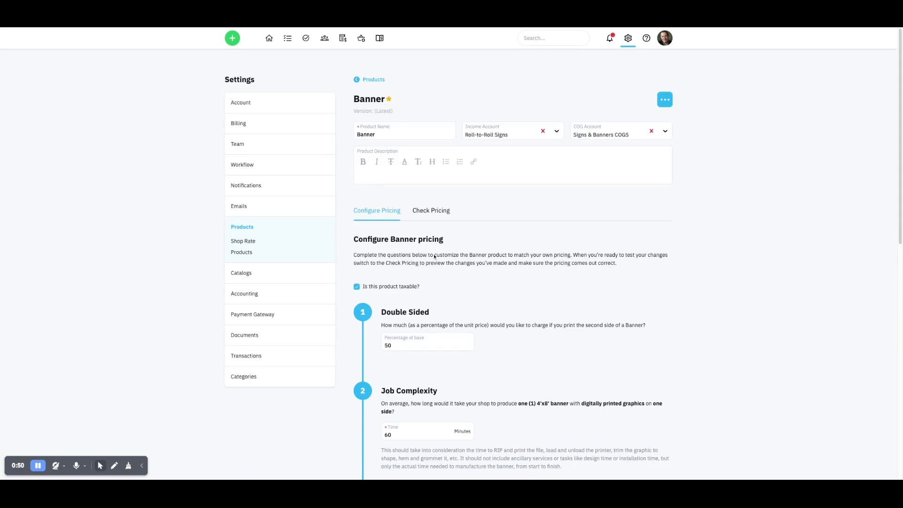
pyautogui.scroll(-3)
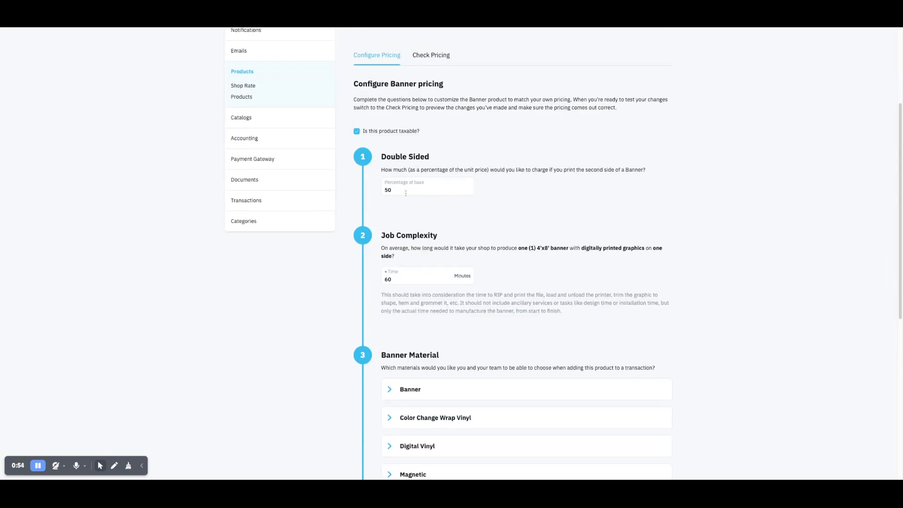
pyautogui.scroll(-3)
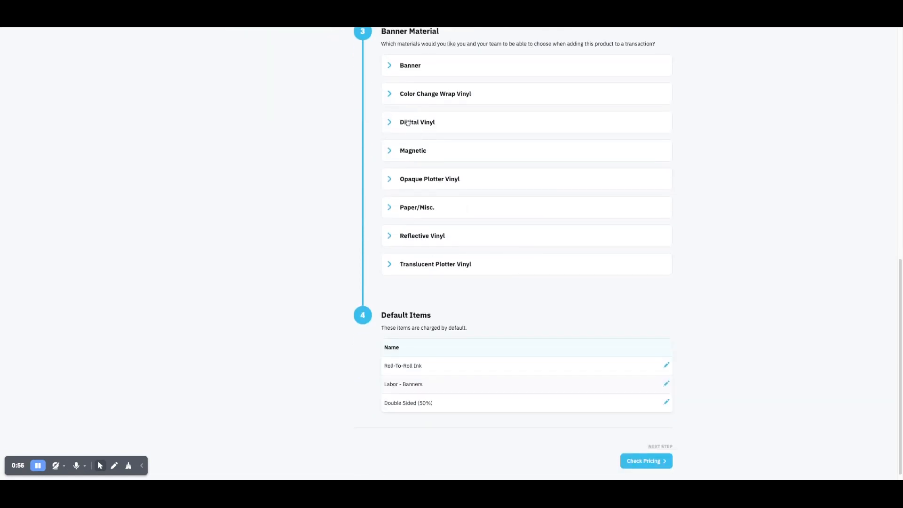
pyautogui.click(410, 65)
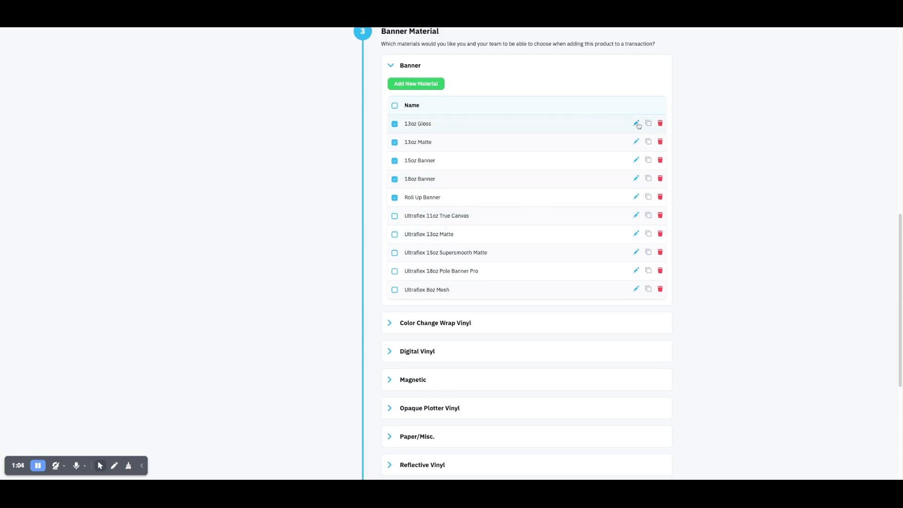
# - Edit the 13oz Gloss material to review its $0.25 cost, 16 markup and $4 price per square foot
pyautogui.click(636, 123)
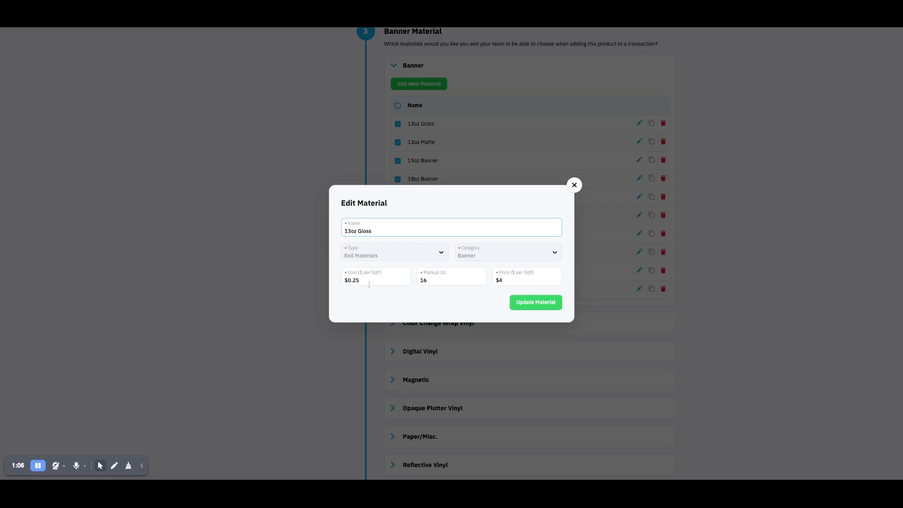
pyautogui.click(375, 280)
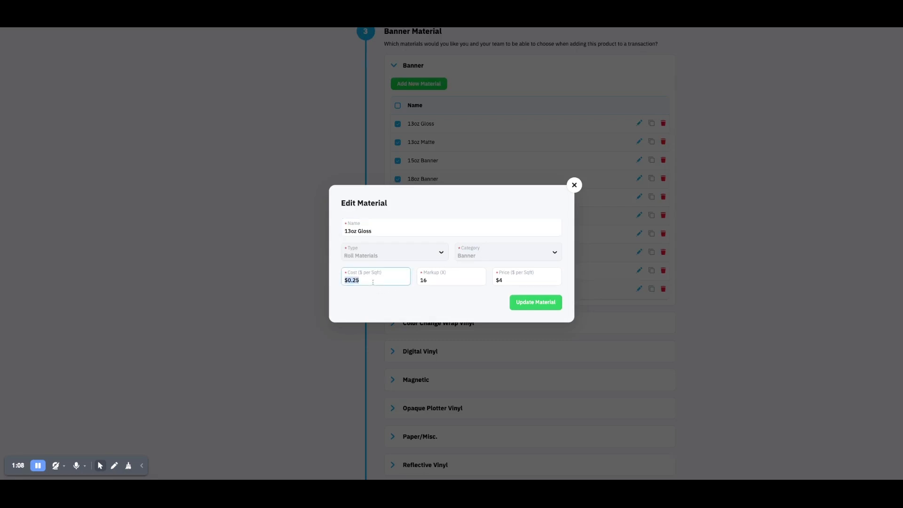
pyautogui.click(525, 280)
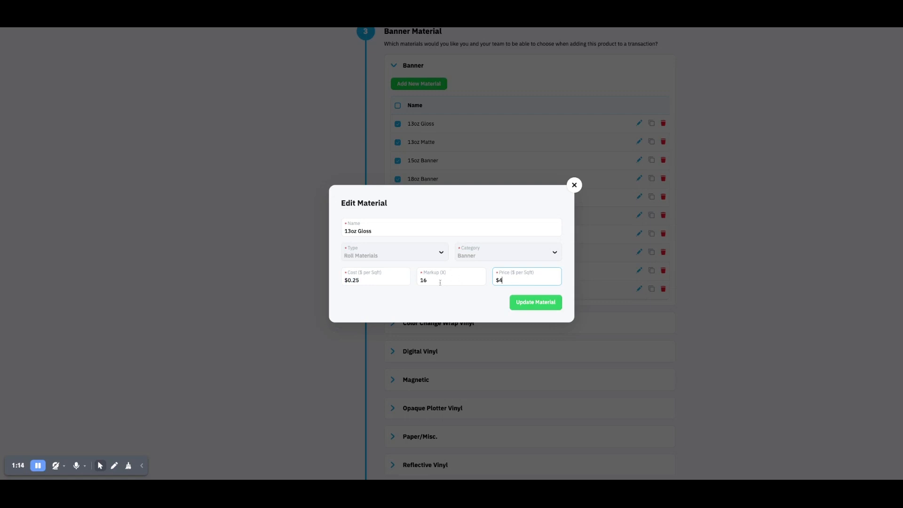
pyautogui.click(534, 302)
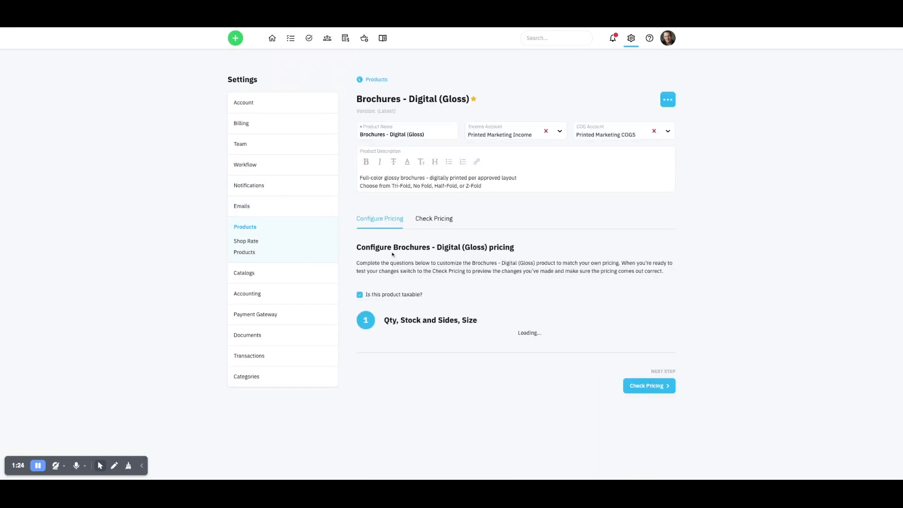
# - Check the brochure 8.5x11 size-based prices, then switch to the Accounting settings with sales tax rates
pyautogui.scroll(-3)
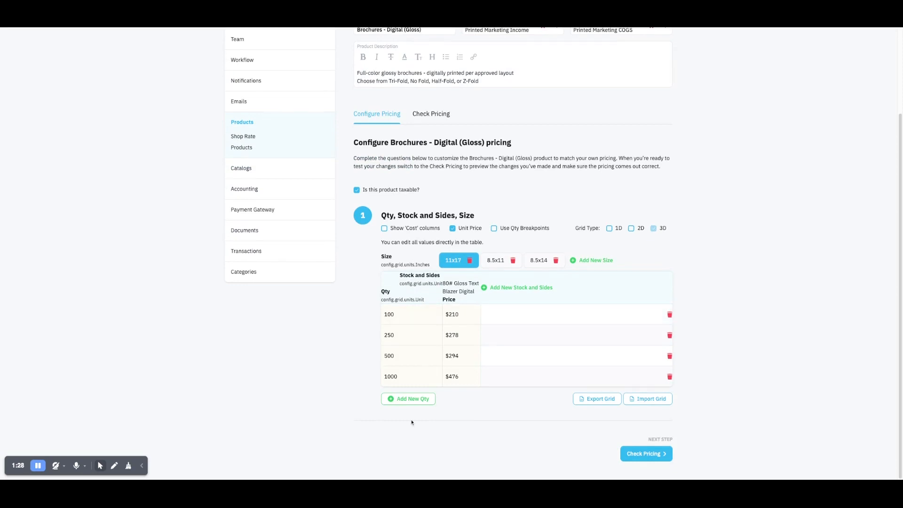
pyautogui.click(496, 259)
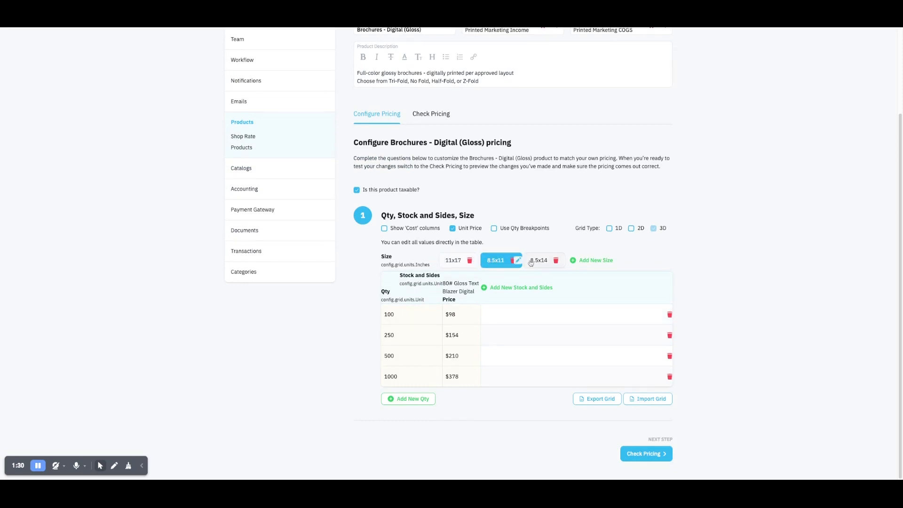
pyautogui.click(452, 259)
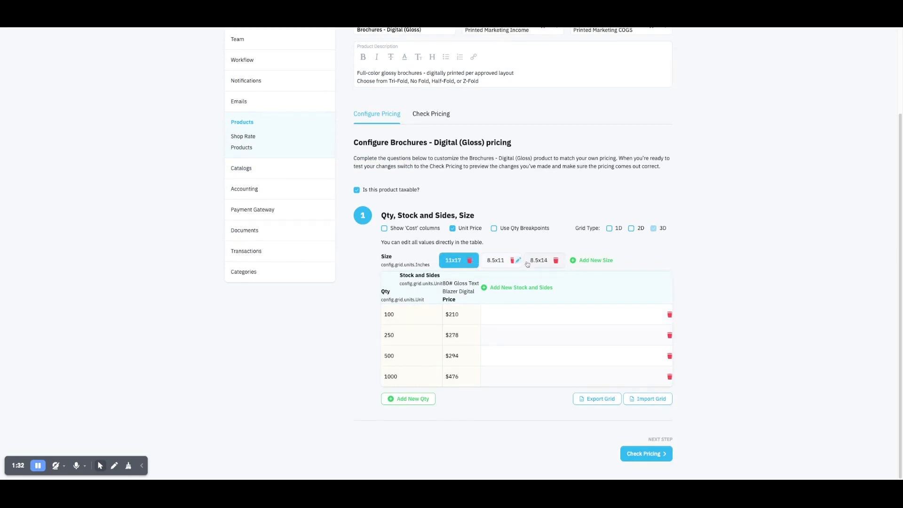
pyautogui.scroll(3)
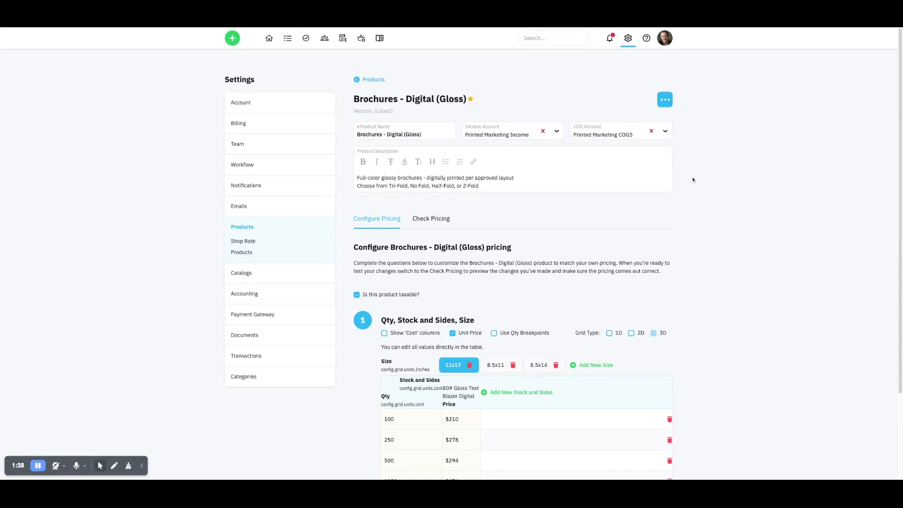
pyautogui.moveTo(613, 140)
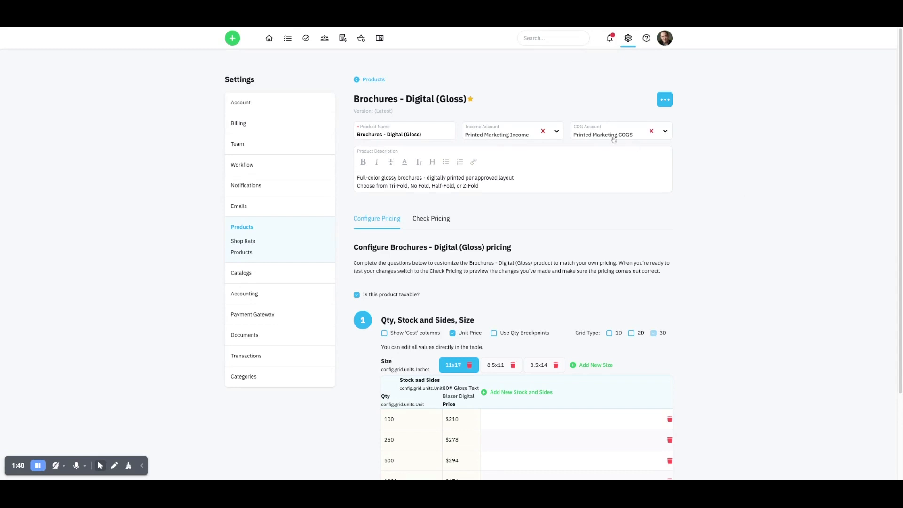
pyautogui.moveTo(567, 147)
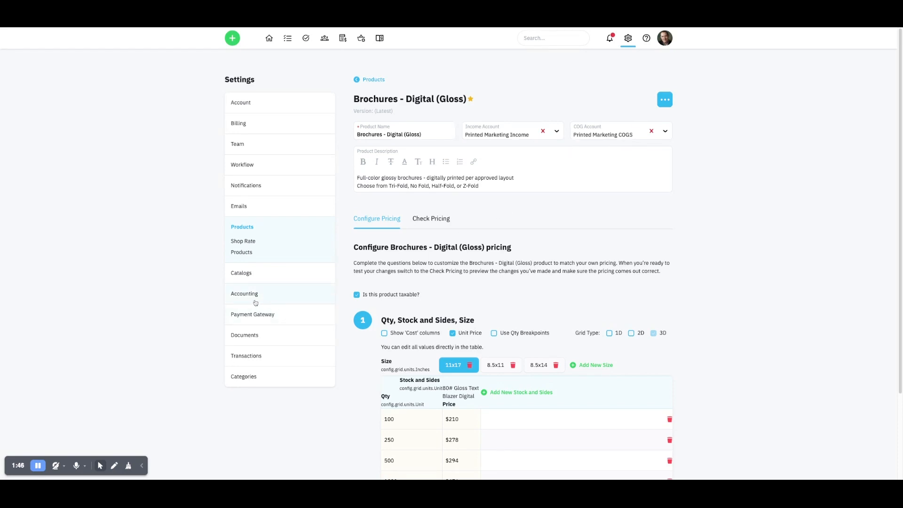
pyautogui.click(245, 293)
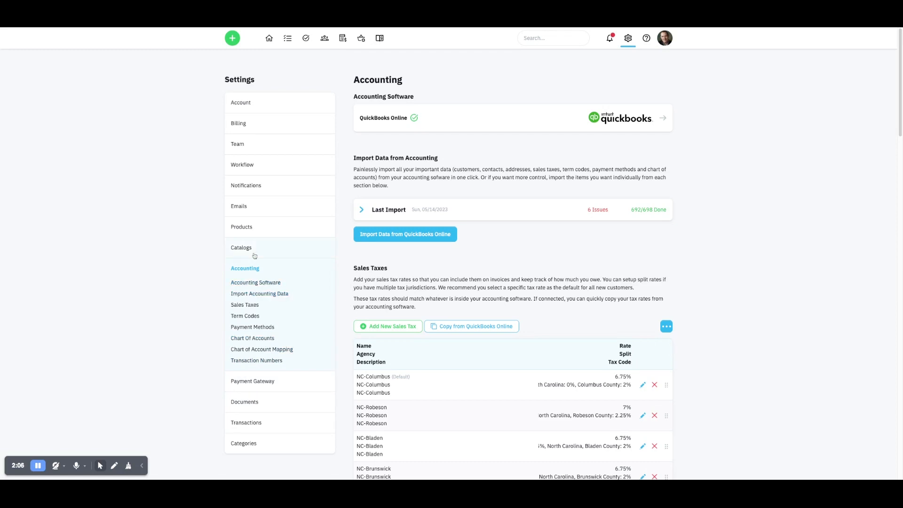
pyautogui.moveTo(131, 285)
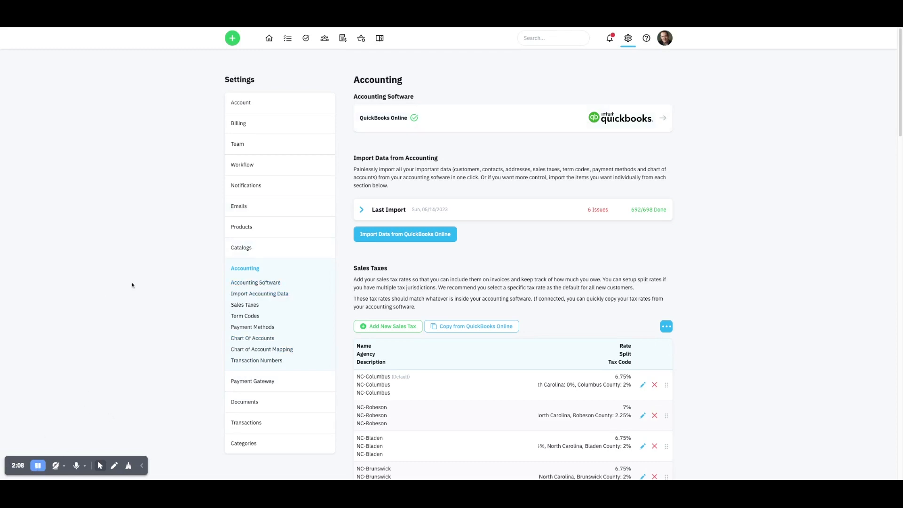
# - Switch to the Catalogs settings listing SanMar, S&S Activewear and shared catalogs
pyautogui.click(241, 247)
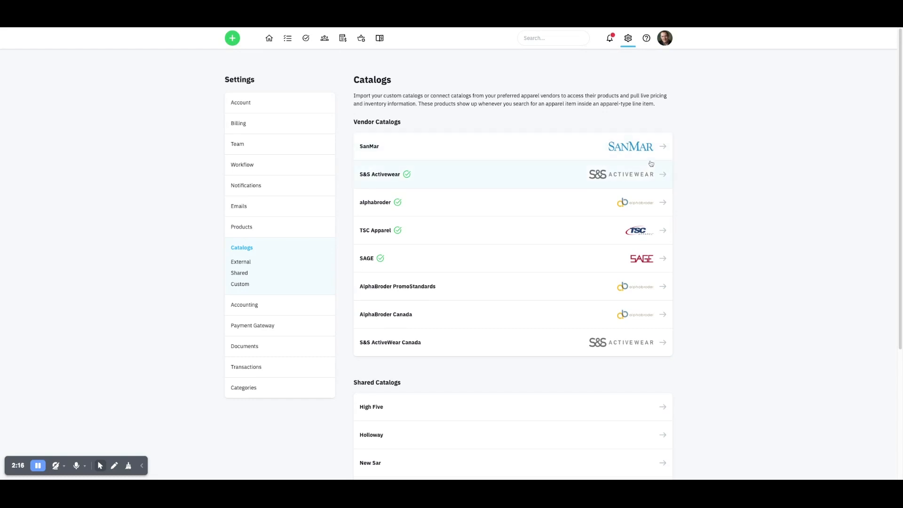
pyautogui.moveTo(720, 242)
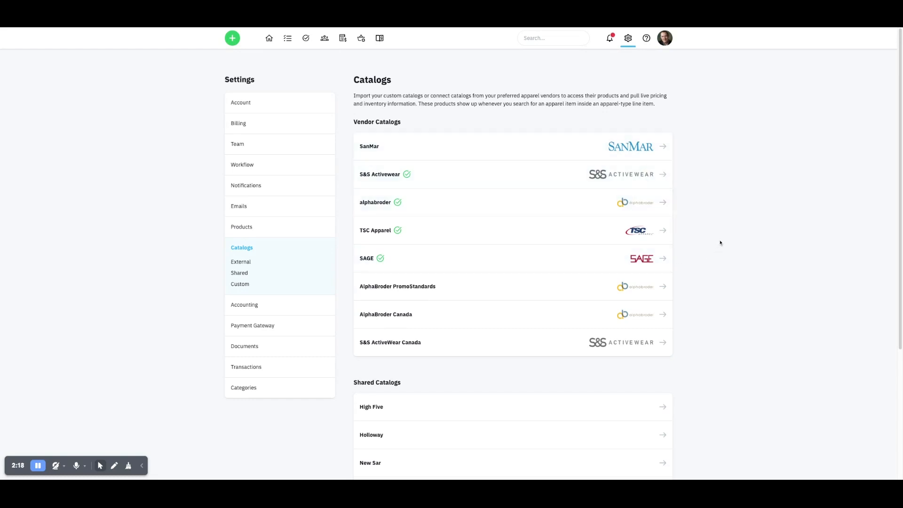
pyautogui.moveTo(706, 229)
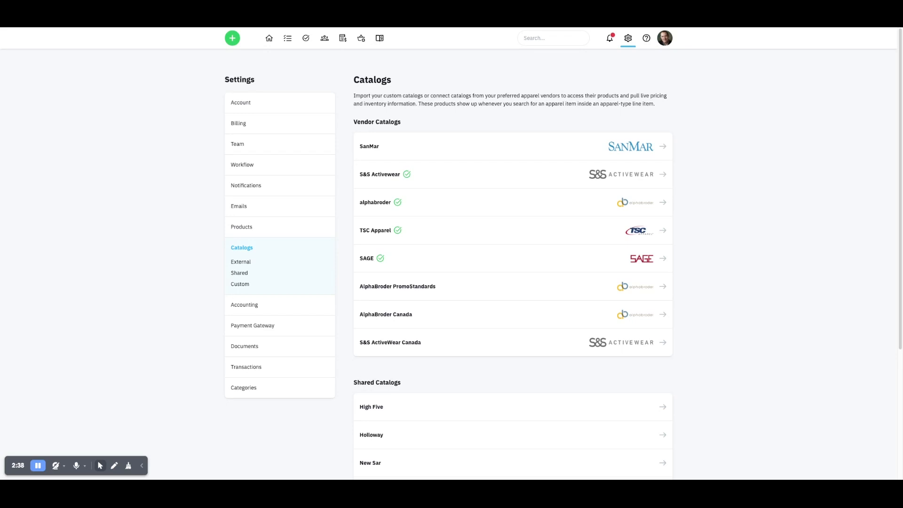
pyautogui.moveTo(675, 256)
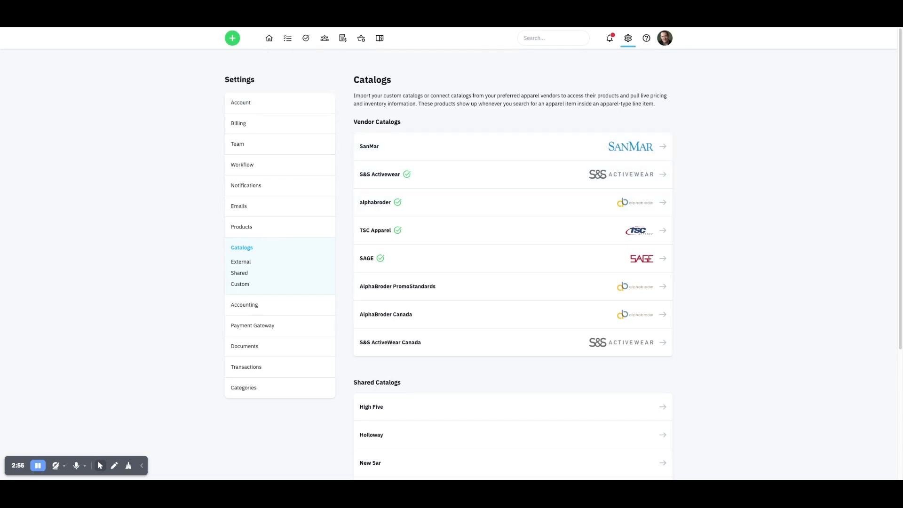
pyautogui.moveTo(294, 106)
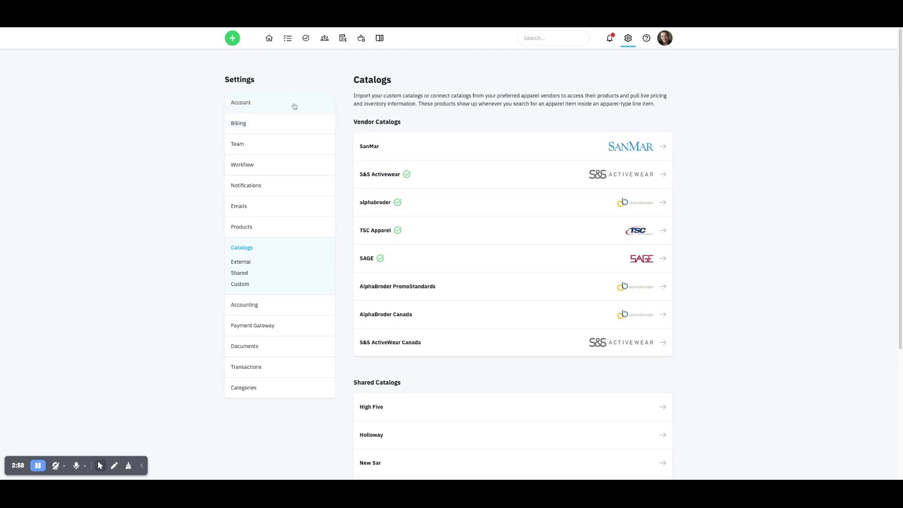
pyautogui.moveTo(295, 79)
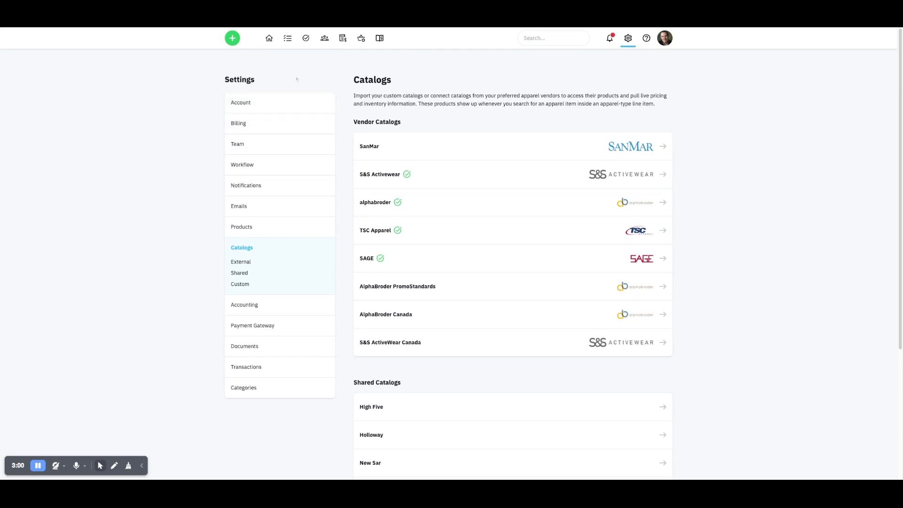
# - Filter the Customers list by 'inspire' to show the two Inspire Creative Studios records
pyautogui.click(325, 37)
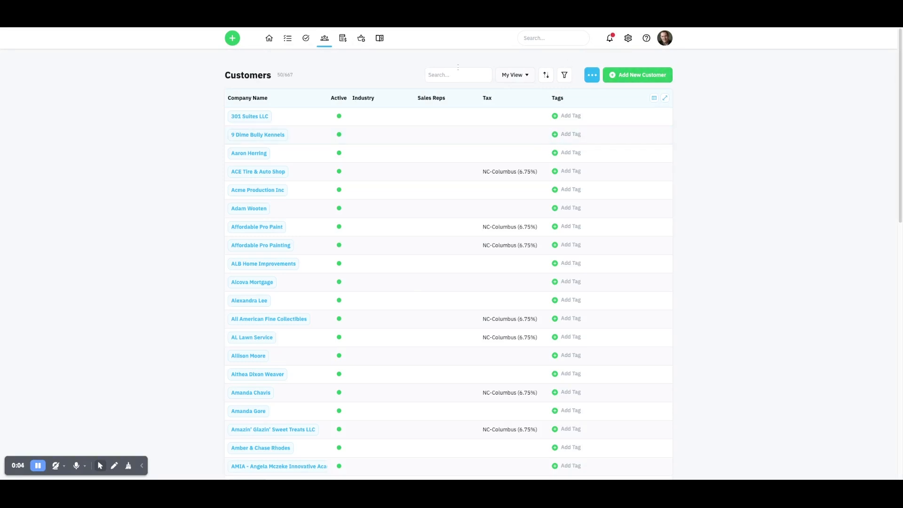
pyautogui.write('insp')
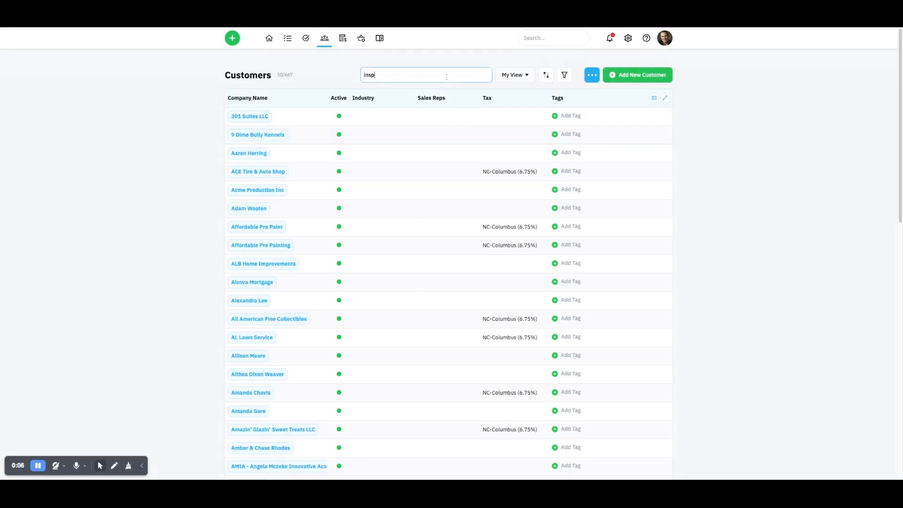
pyautogui.write('ire')
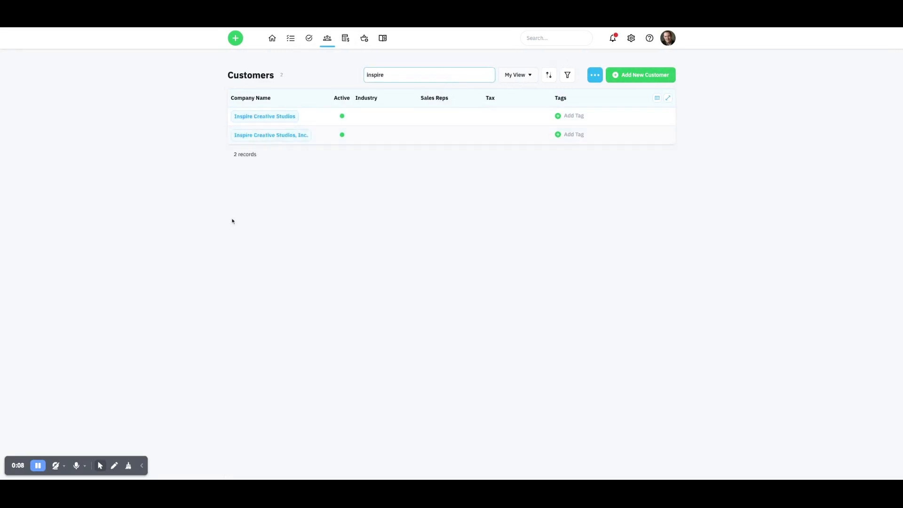
# - Start a new quote for Inspire Creative Studios, Inc. with the NC-Columbus tax rate
pyautogui.click(271, 135)
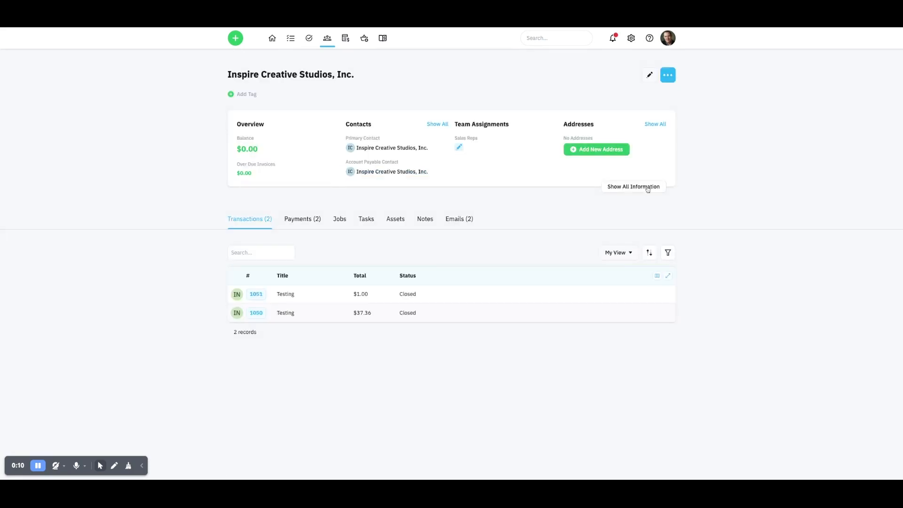
pyautogui.click(667, 75)
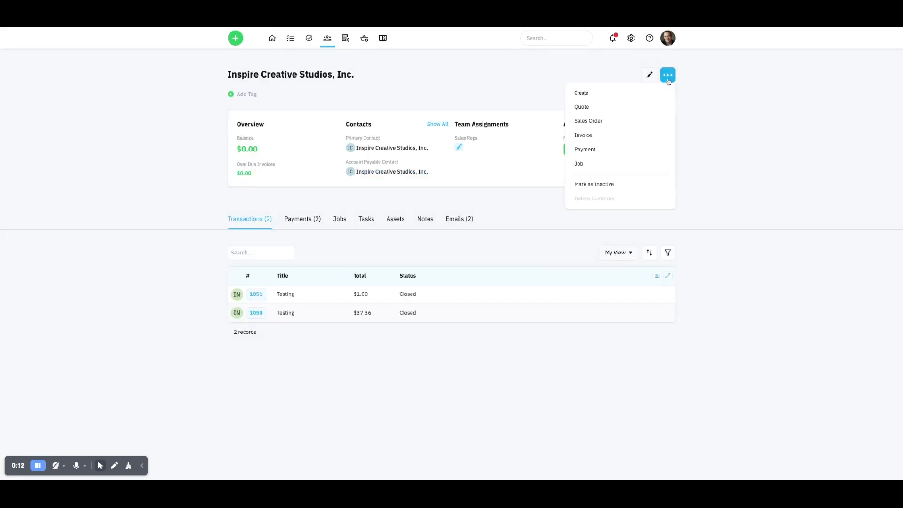
pyautogui.click(581, 106)
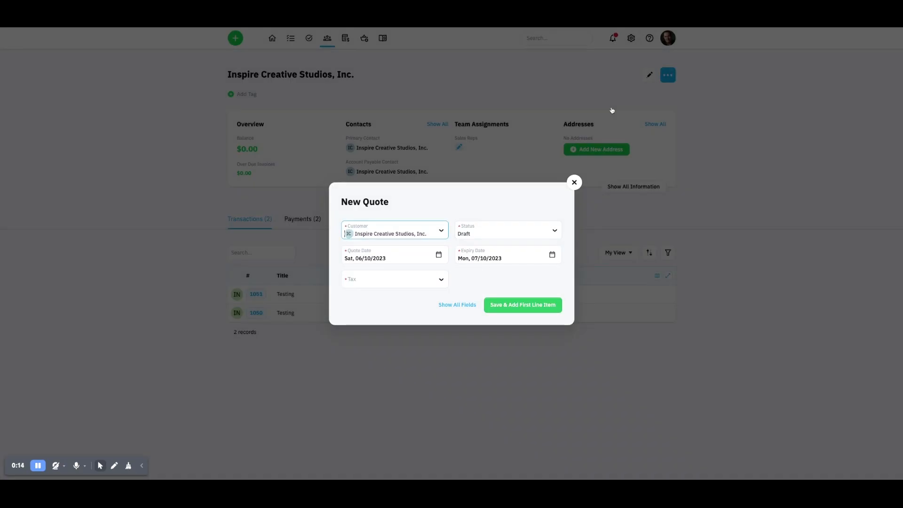
pyautogui.click(394, 280)
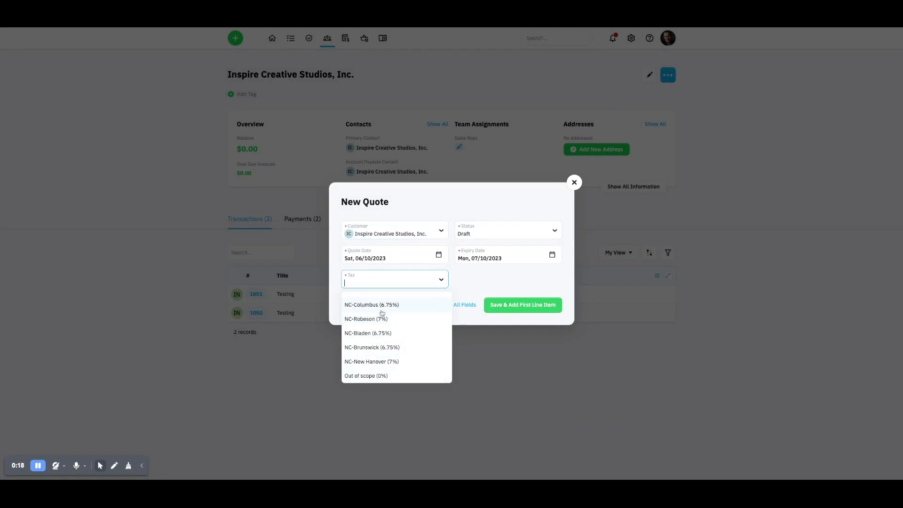
pyautogui.click(521, 305)
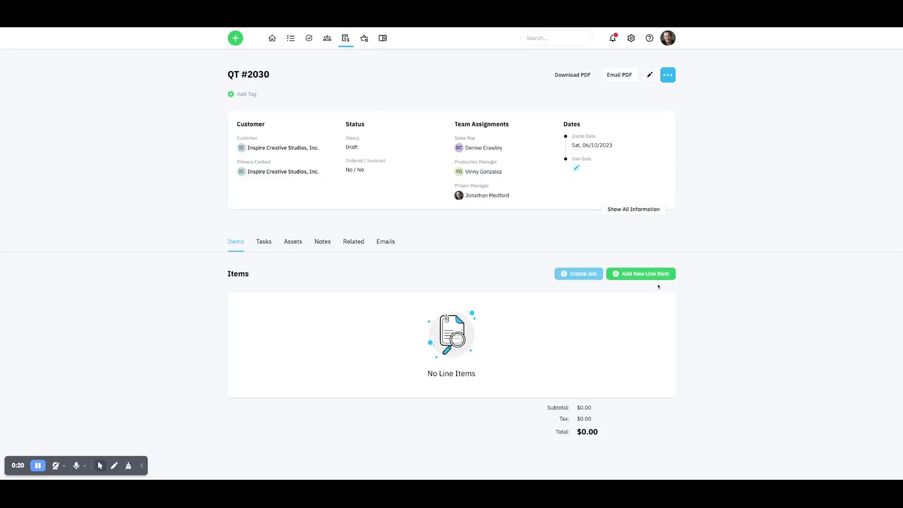
# - Add a 48x96-inch Banner line item on 13oz Gloss with grommet spacing and save it at $128
pyautogui.click(639, 273)
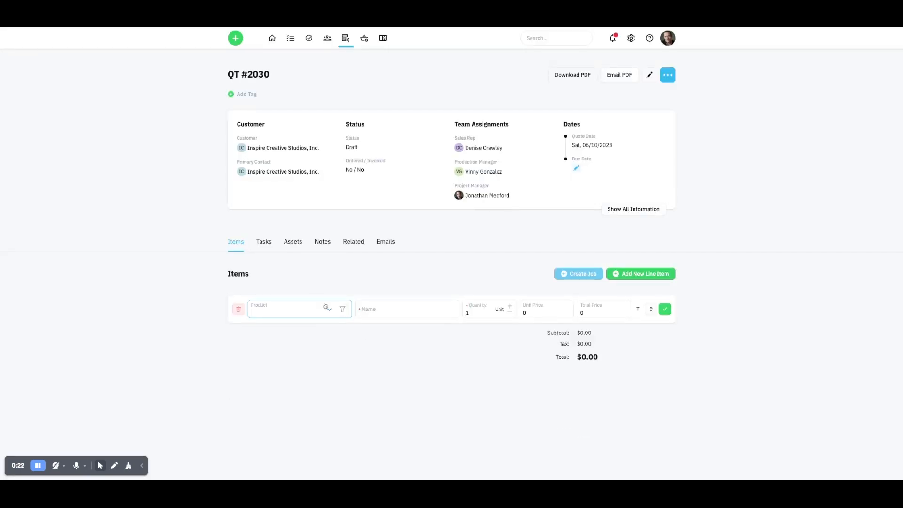
pyautogui.write('banner')
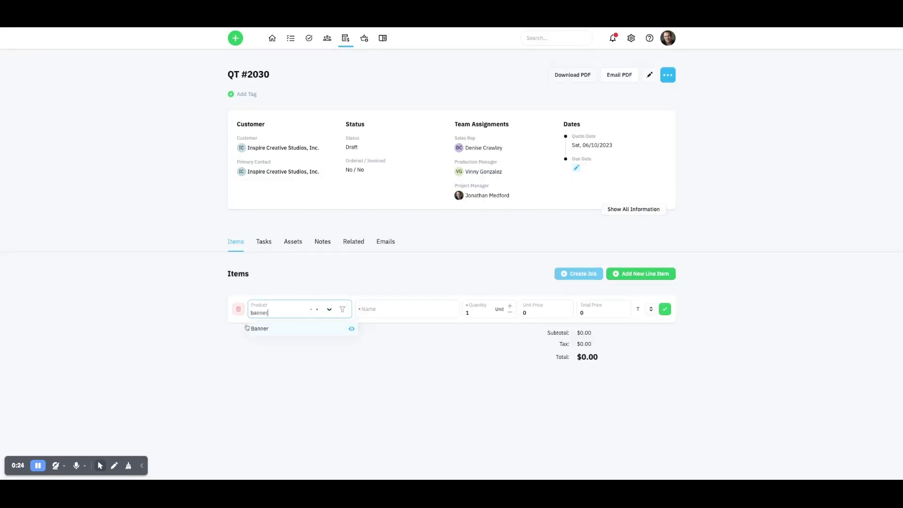
pyautogui.click(259, 328)
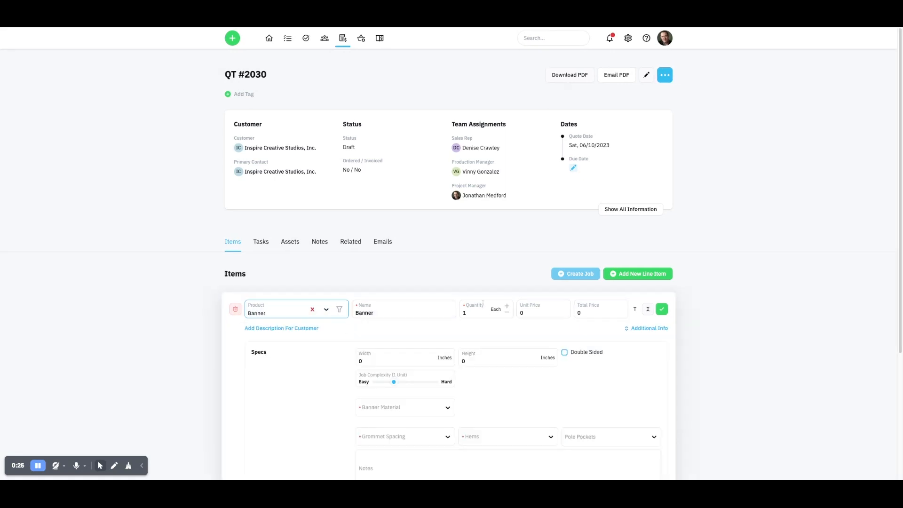
pyautogui.scroll(-3)
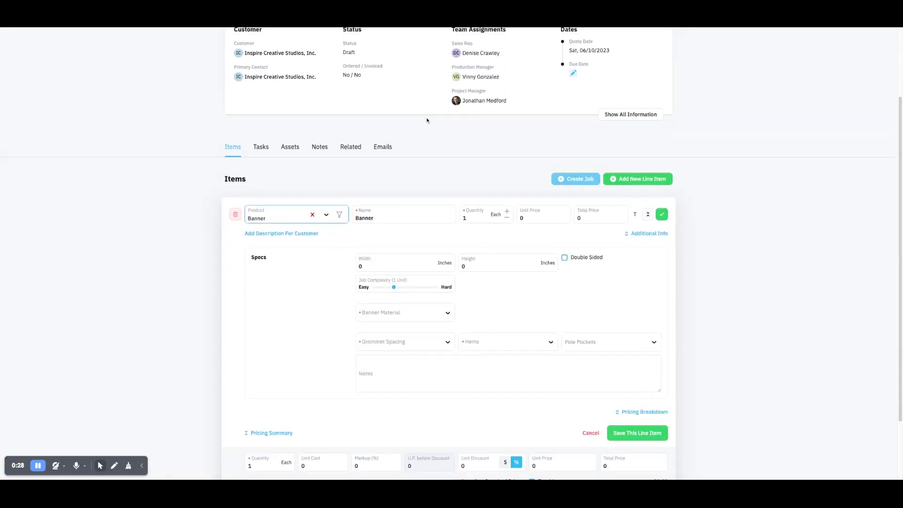
pyautogui.click(403, 266)
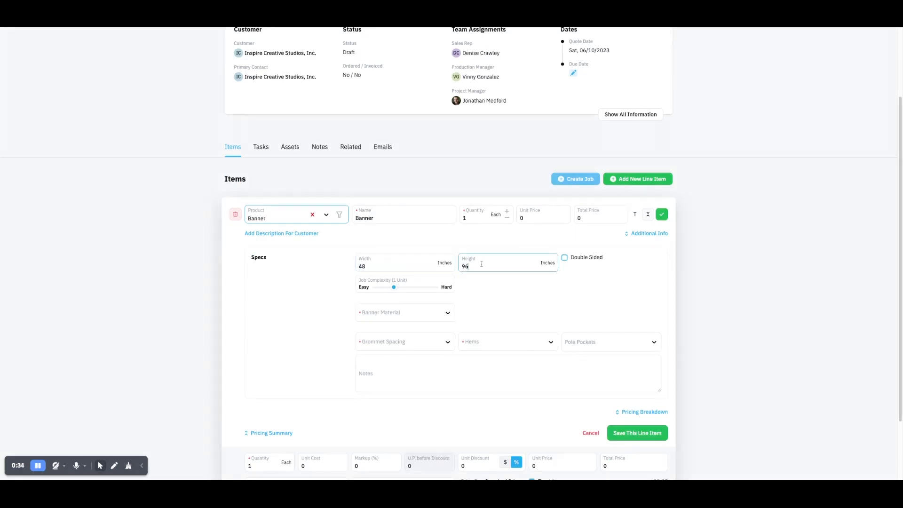
pyautogui.click(403, 312)
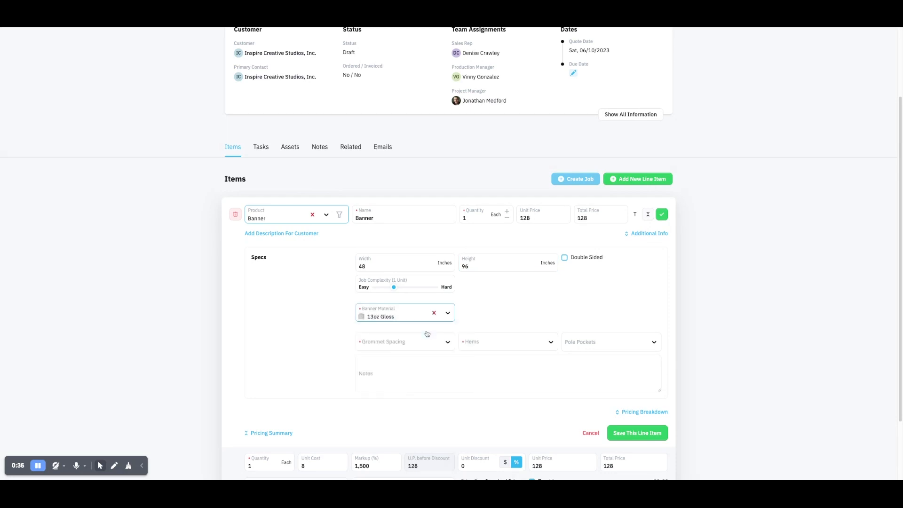
pyautogui.click(403, 342)
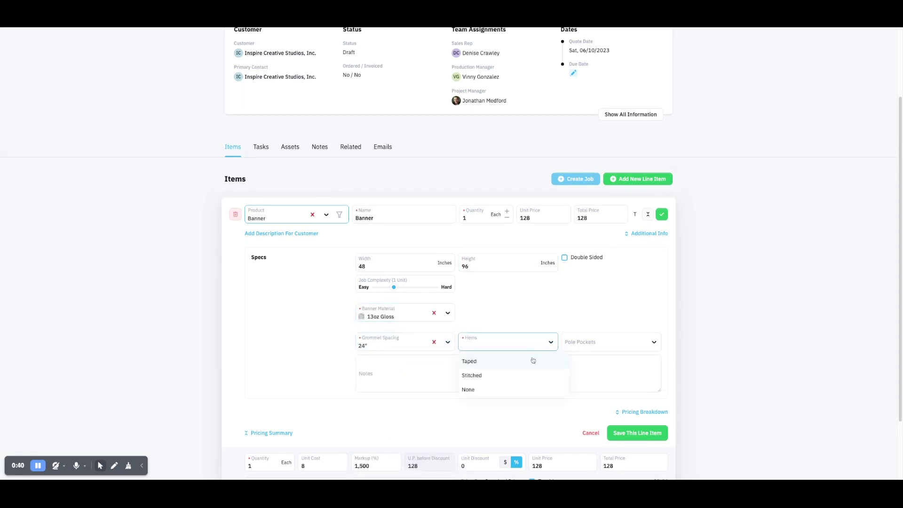
pyautogui.click(468, 361)
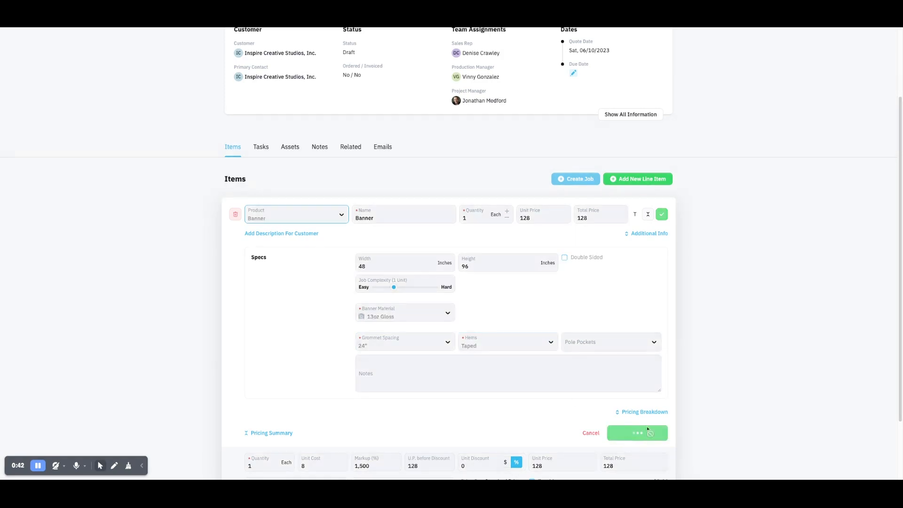
pyautogui.click(637, 433)
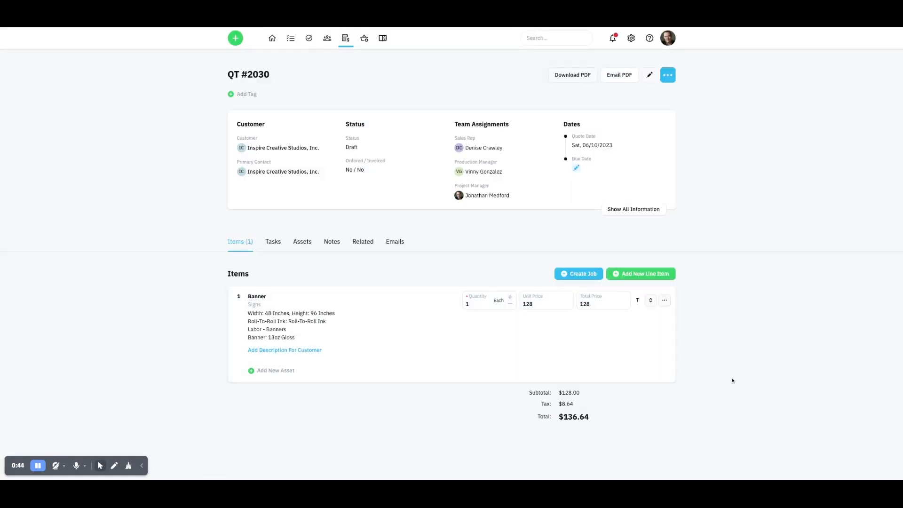
# - Add a Design - Package line item and choose Banner as the package
pyautogui.click(640, 273)
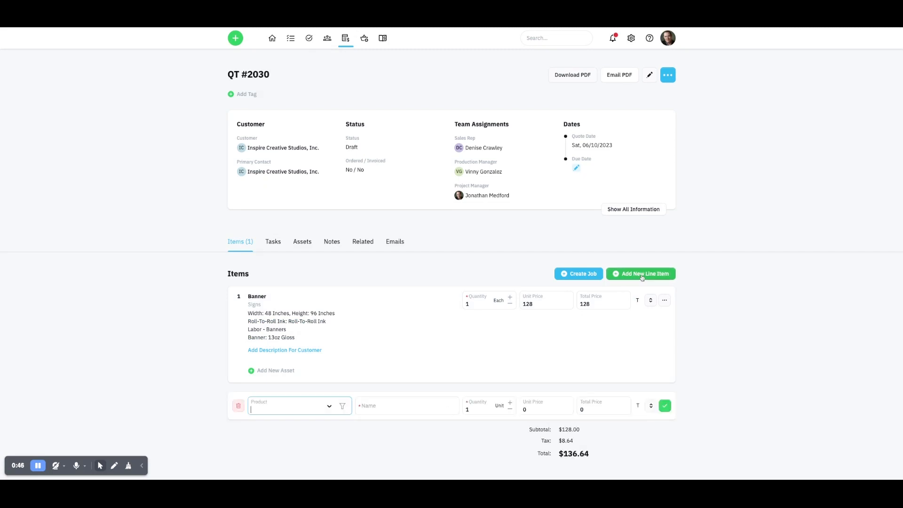
pyautogui.write('gr')
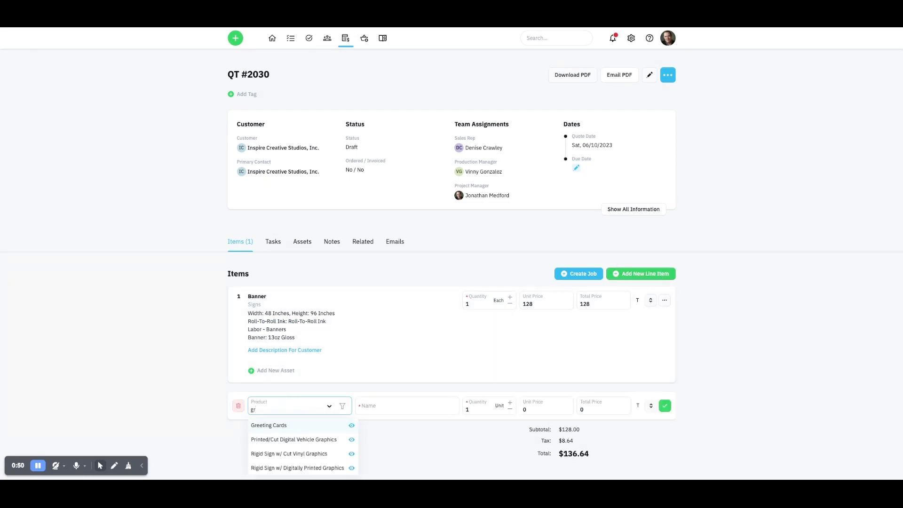
pyautogui.write('design')
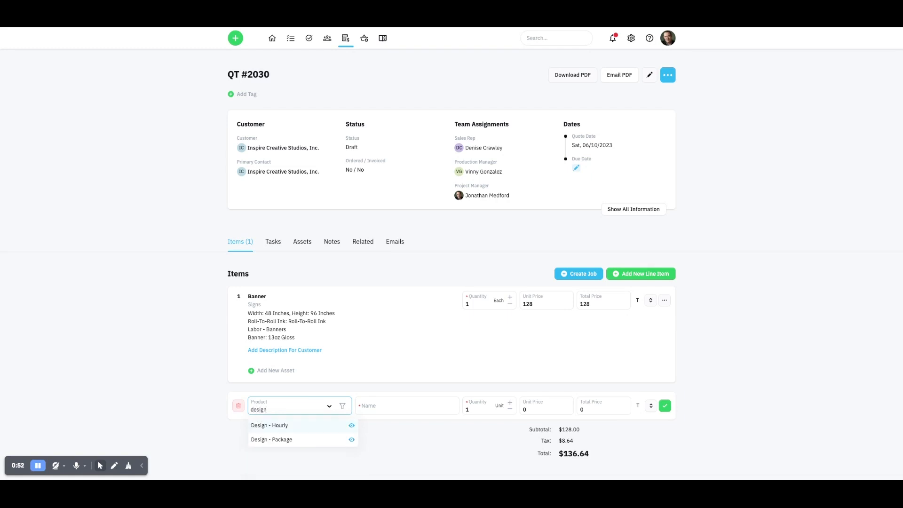
pyautogui.click(270, 439)
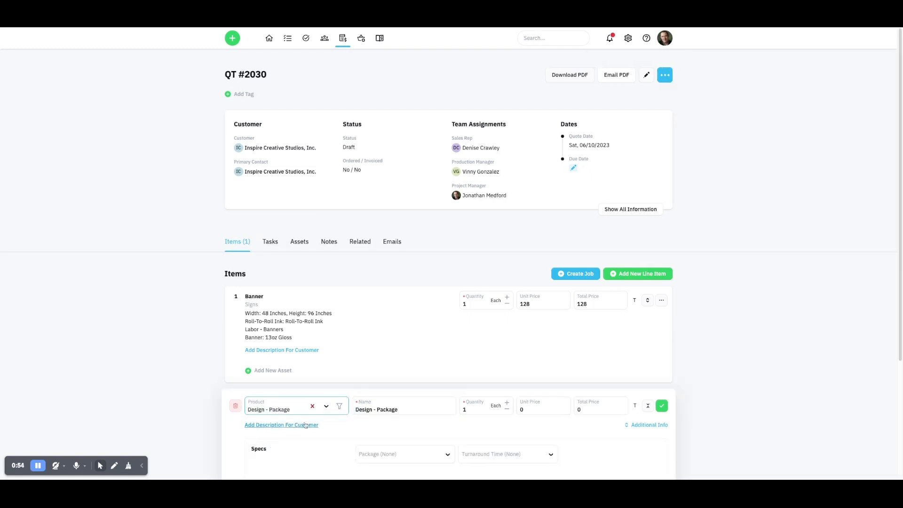
pyautogui.click(404, 453)
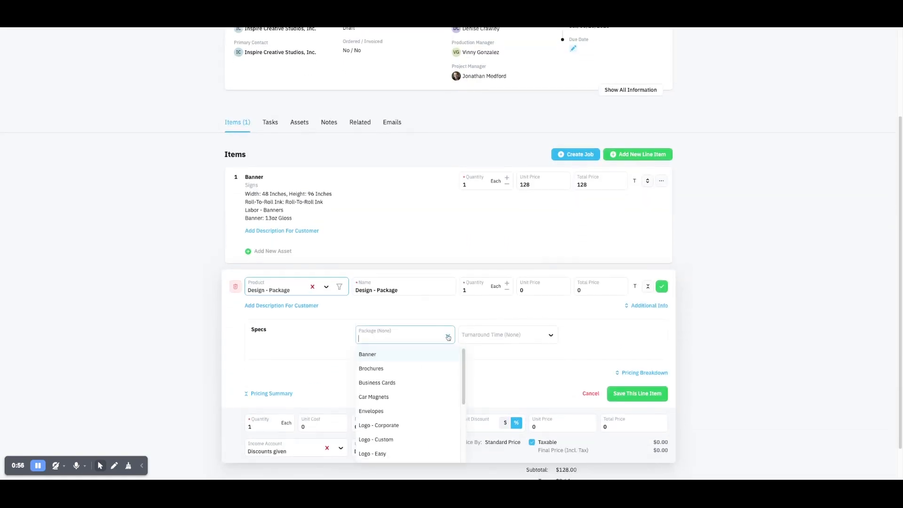
pyautogui.scroll(-3)
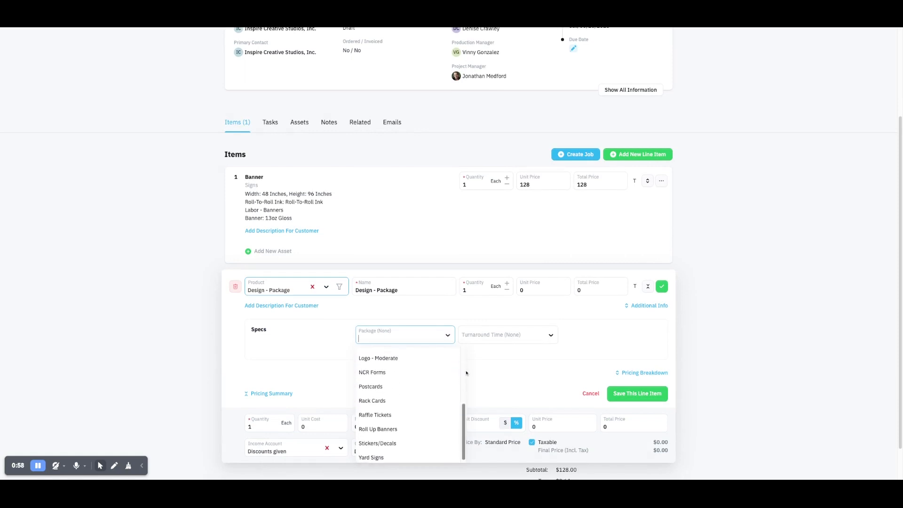
pyautogui.scroll(3)
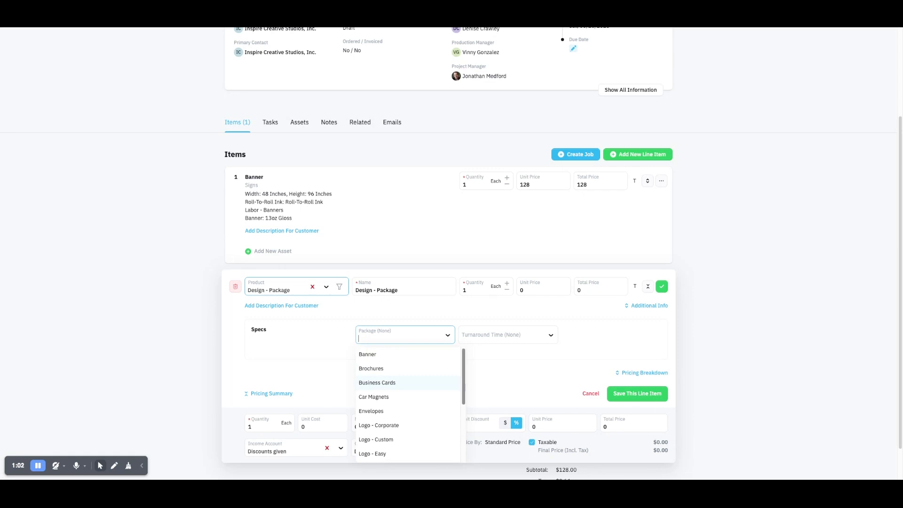
pyautogui.click(367, 355)
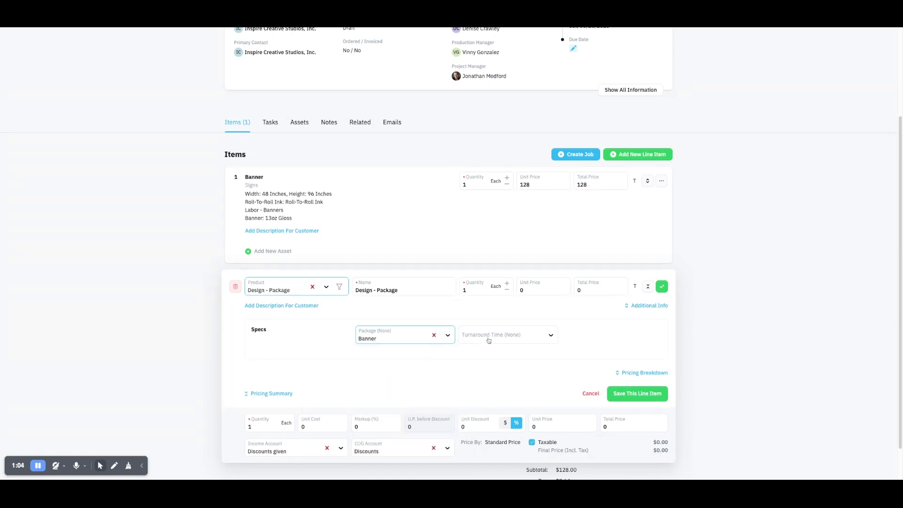
# - Set Standard 5+ Day turnaround and save the $30 design package line item
pyautogui.click(506, 335)
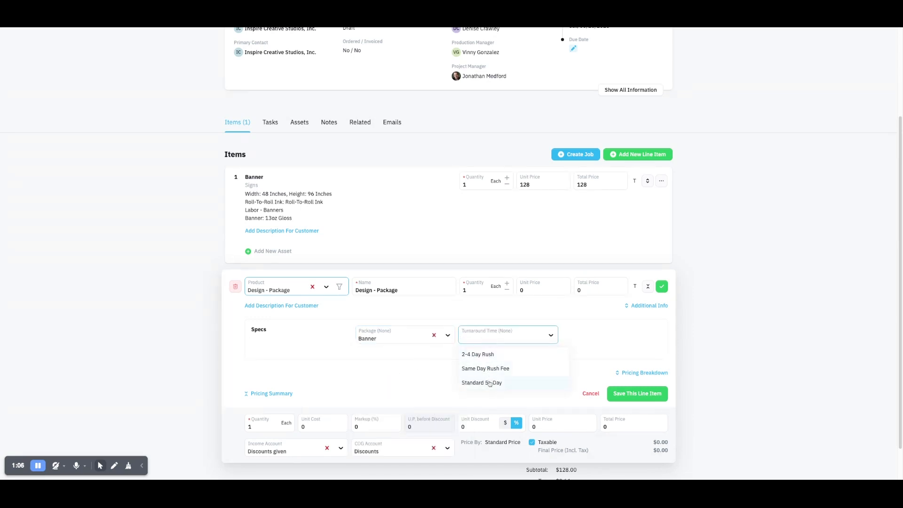
pyautogui.click(482, 383)
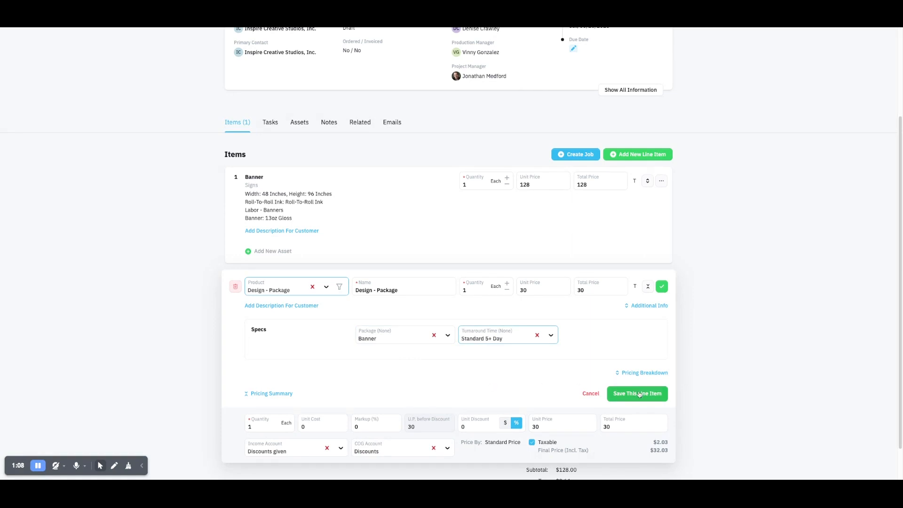
pyautogui.click(637, 394)
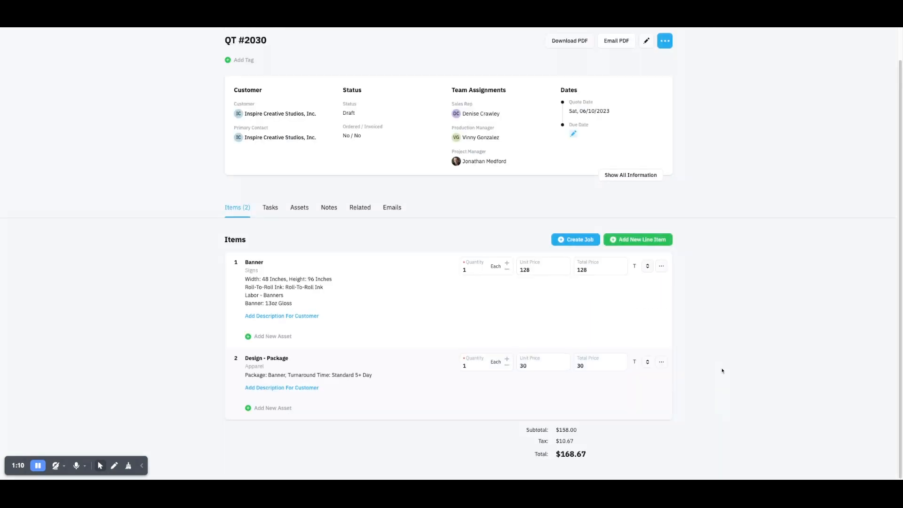
pyautogui.moveTo(674, 315)
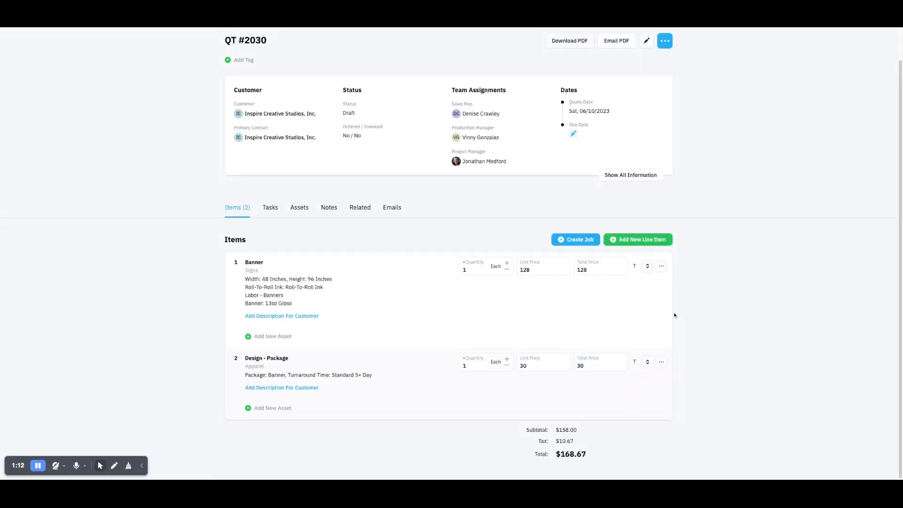
pyautogui.moveTo(763, 254)
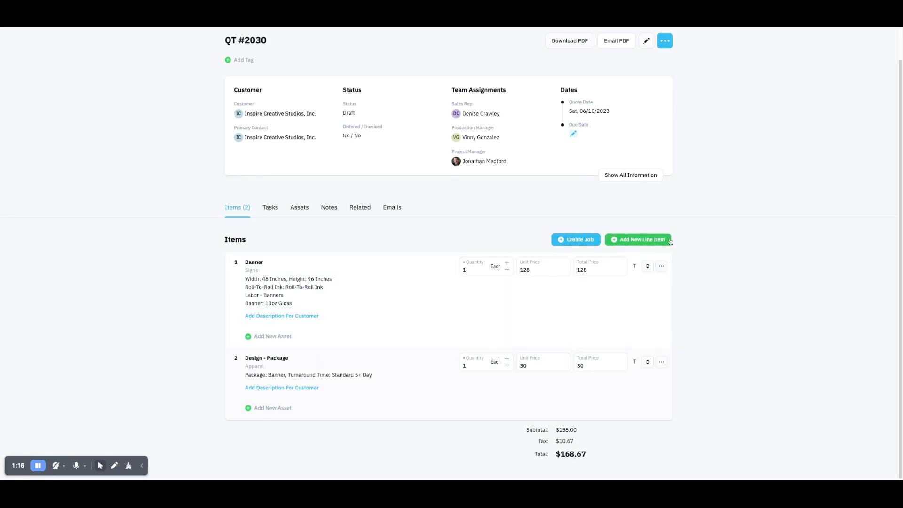
# - Add 100 Brochures - Digital (Gloss) on 80# Gloss Text Blazer Digital at 8.5x11 and save at $98
pyautogui.click(638, 238)
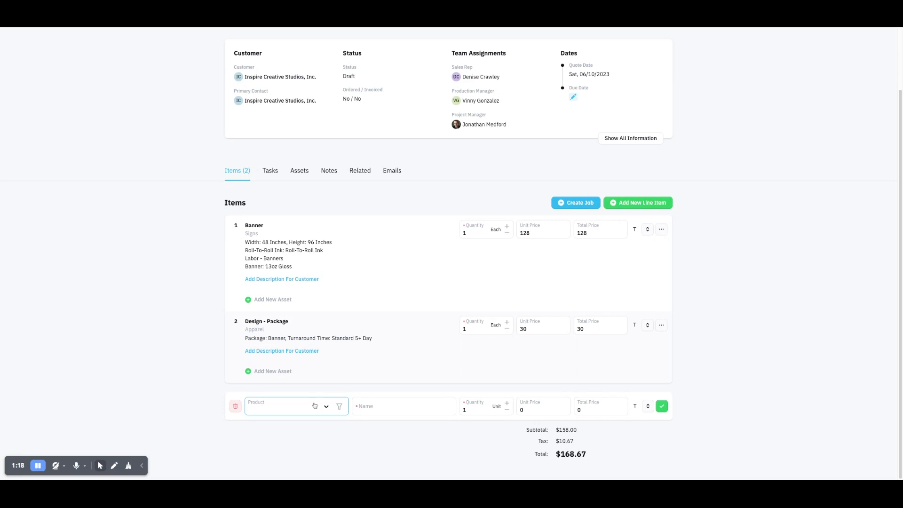
pyautogui.write('brochure')
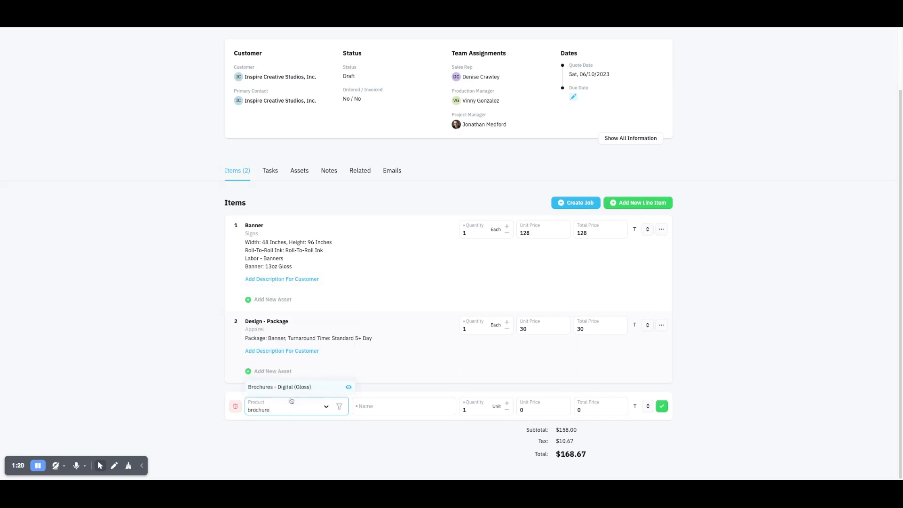
pyautogui.click(278, 386)
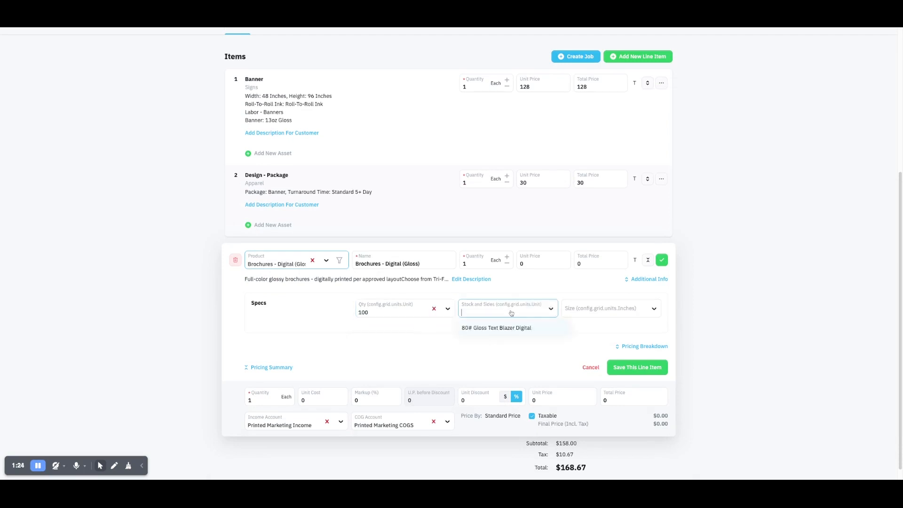
pyautogui.click(496, 327)
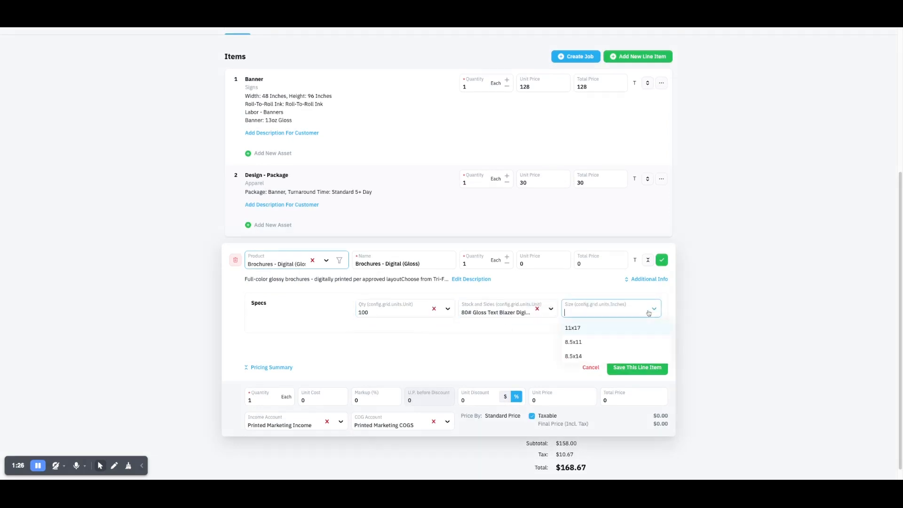
pyautogui.click(573, 341)
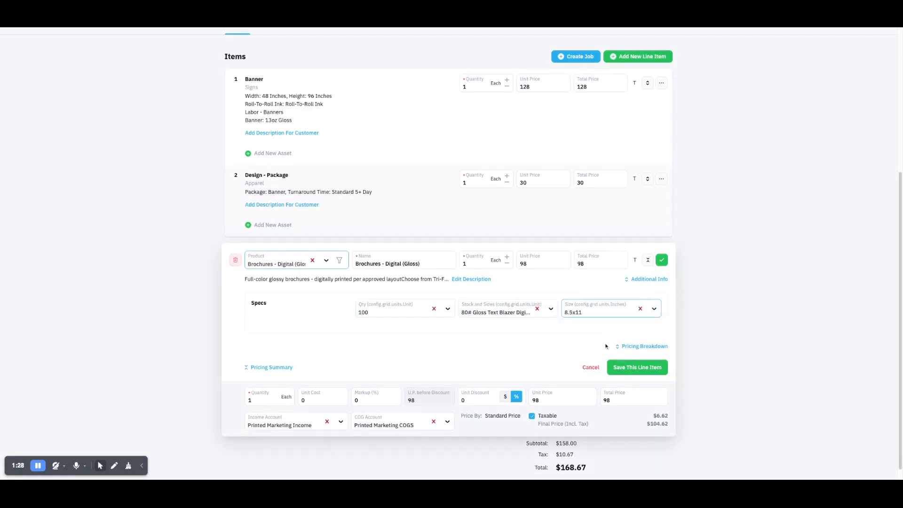
pyautogui.click(637, 367)
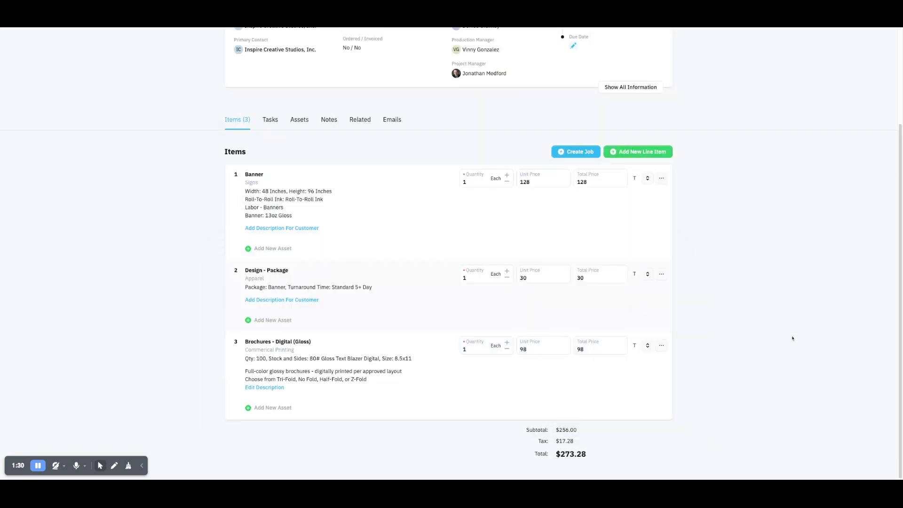
pyautogui.click(638, 152)
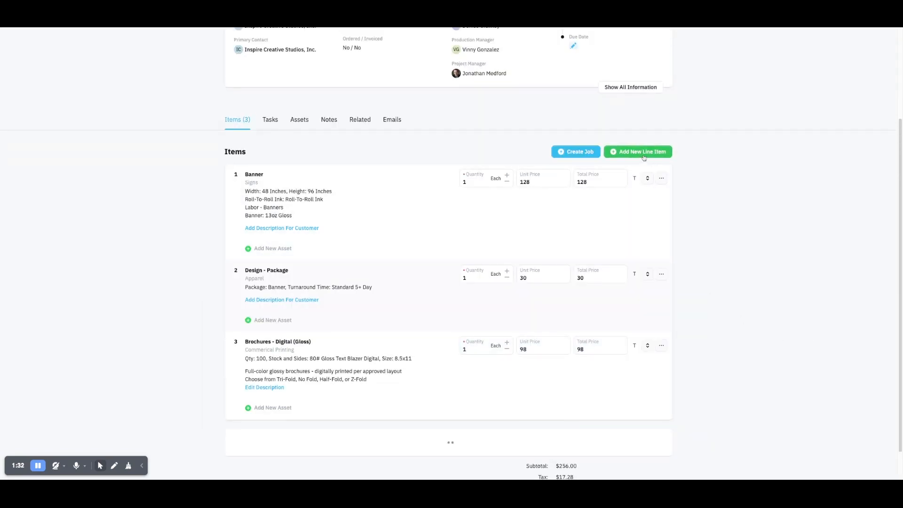
# - Add a Screen Printing - Apparel product as the fourth line item
pyautogui.click(637, 151)
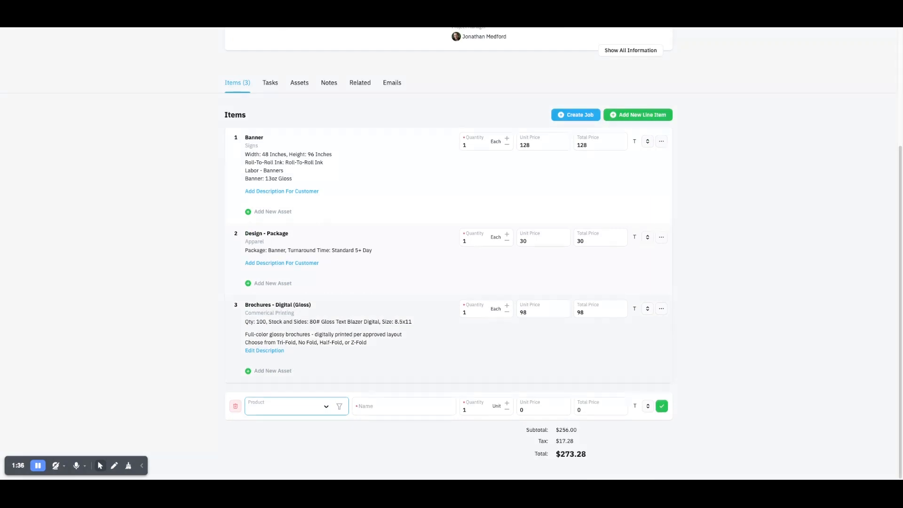
pyautogui.write('appa')
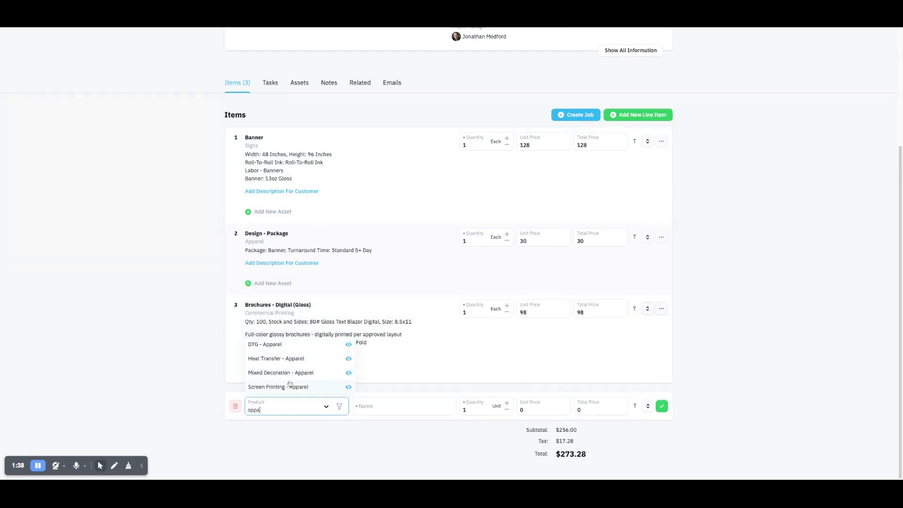
pyautogui.click(278, 386)
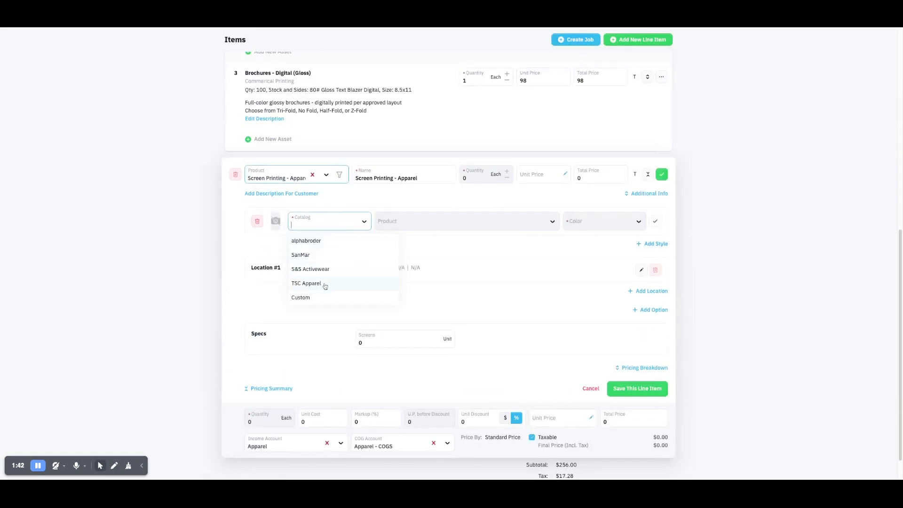
# - Choose the S&S Activewear 8000 Gildan DryBlend T-Shirt in Dark Heather with one decoration location
pyautogui.click(310, 269)
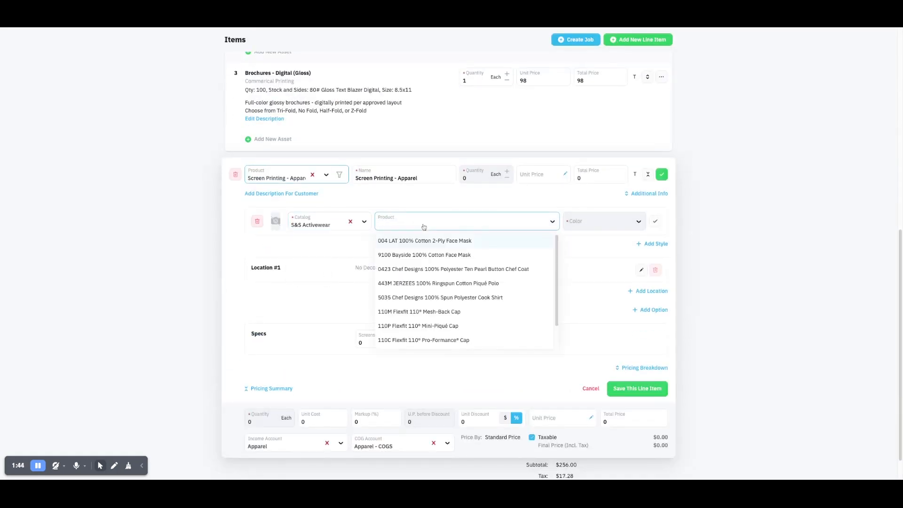
pyautogui.write('8000 Gildan DryBlend® T-Shirt 146')
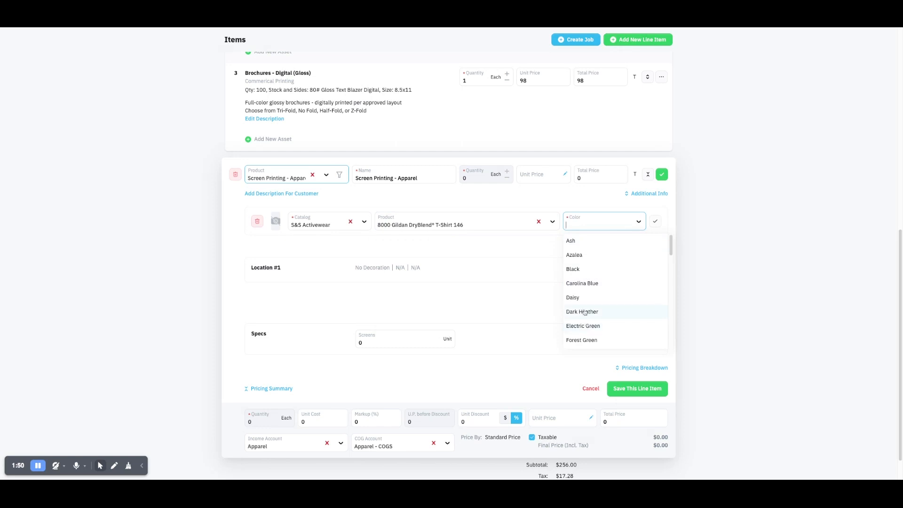
pyautogui.click(582, 312)
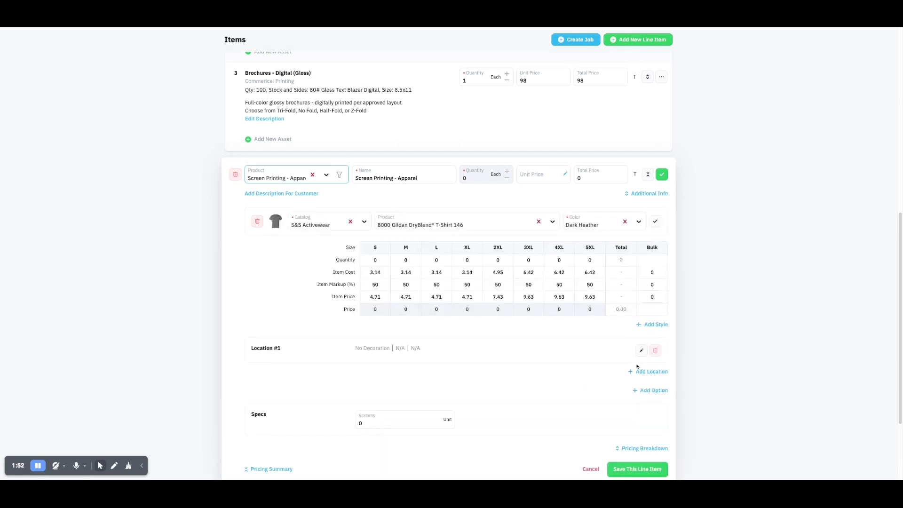
# - Set Location #1 to one-color Full Front screen printing and save it
pyautogui.click(647, 370)
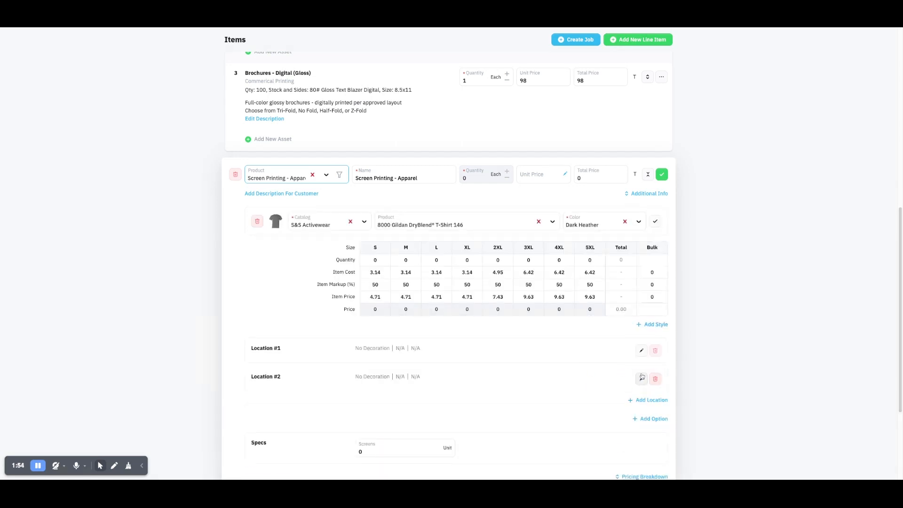
pyautogui.click(655, 378)
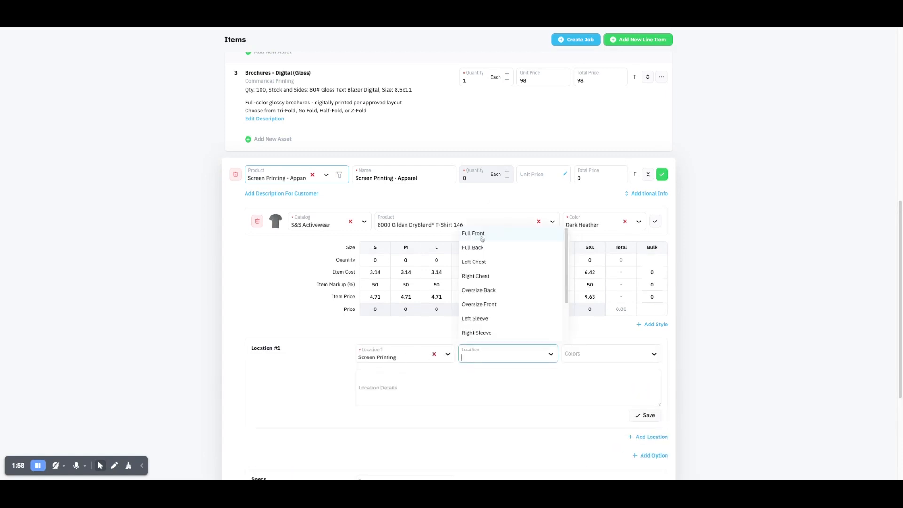
pyautogui.click(473, 233)
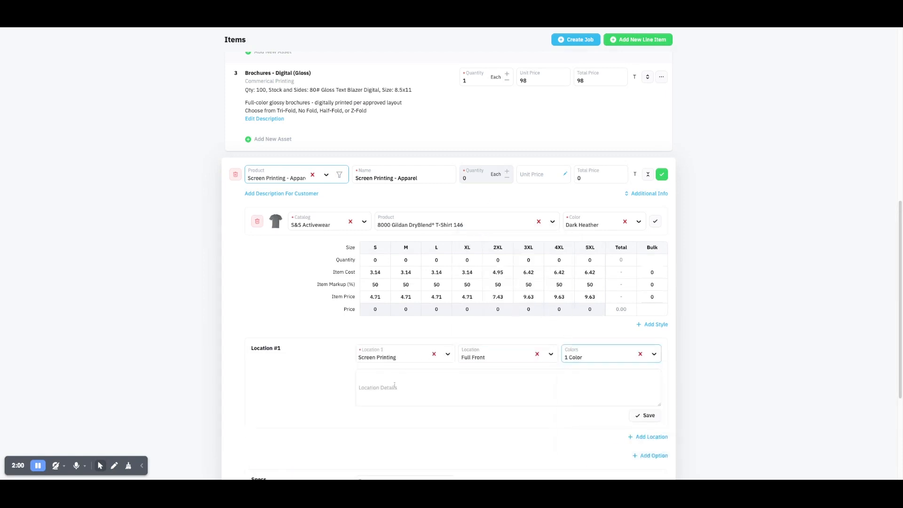
pyautogui.click(645, 415)
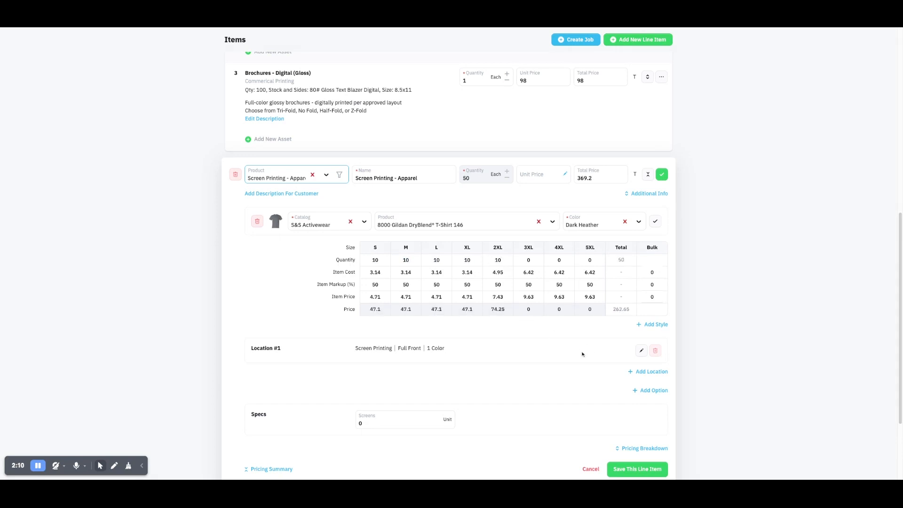
# - Enter 10 shirts each for sizes S–2XL and save the line item at $369.20
pyautogui.scroll(3)
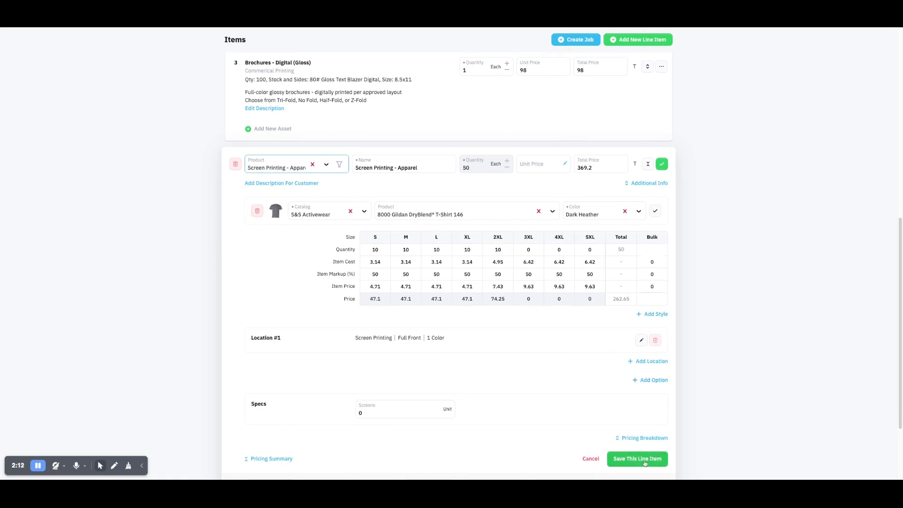
pyautogui.click(636, 458)
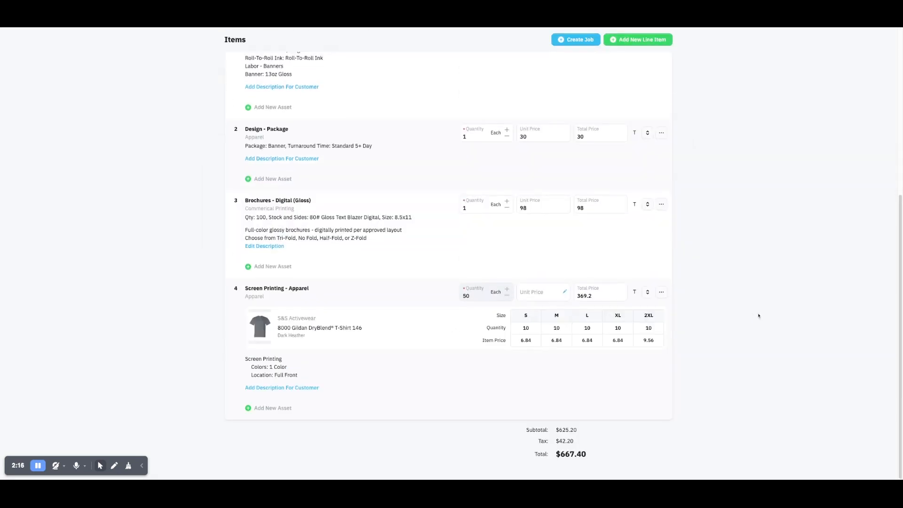
# - Add a fifth line item using the Promotional Product
pyautogui.scroll(3)
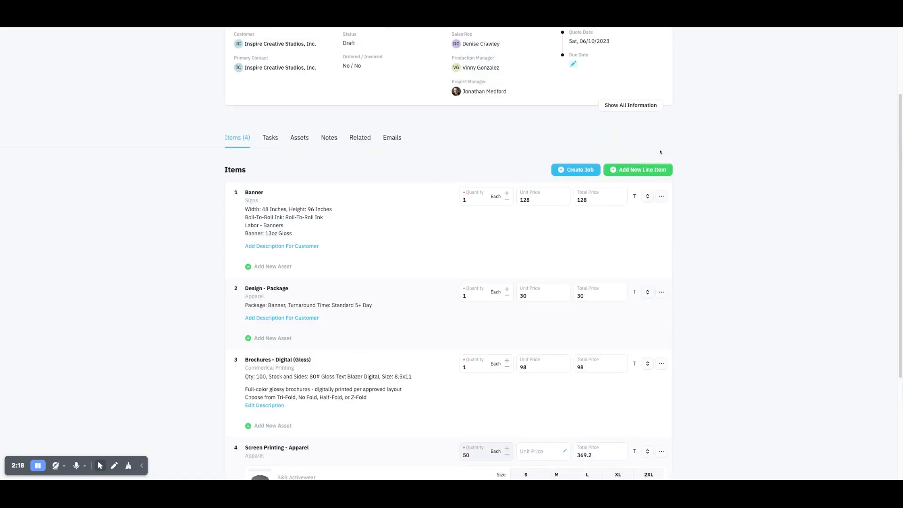
pyautogui.scroll(-3)
pyautogui.write('p')
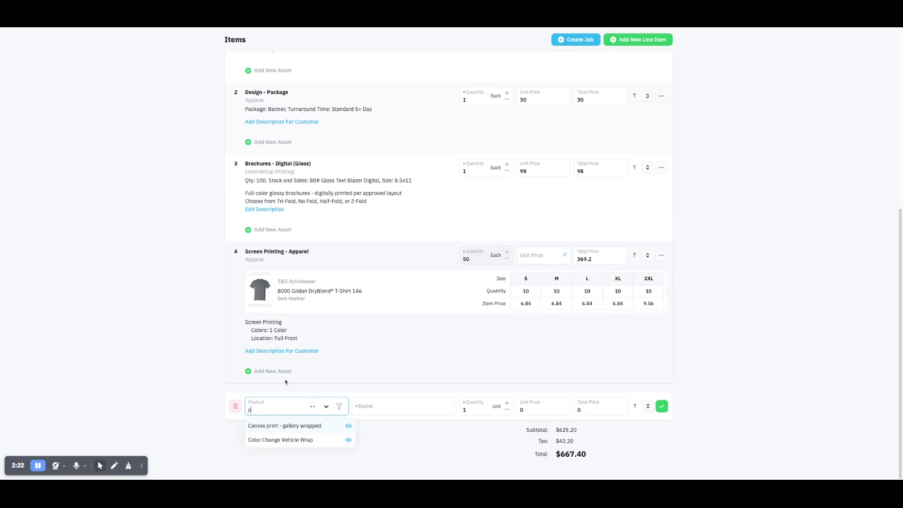
pyautogui.write('romo')
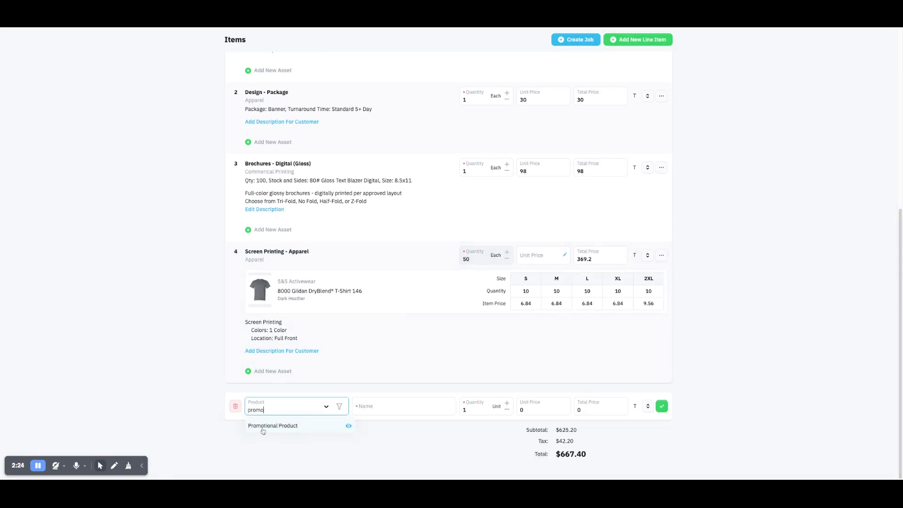
pyautogui.click(273, 425)
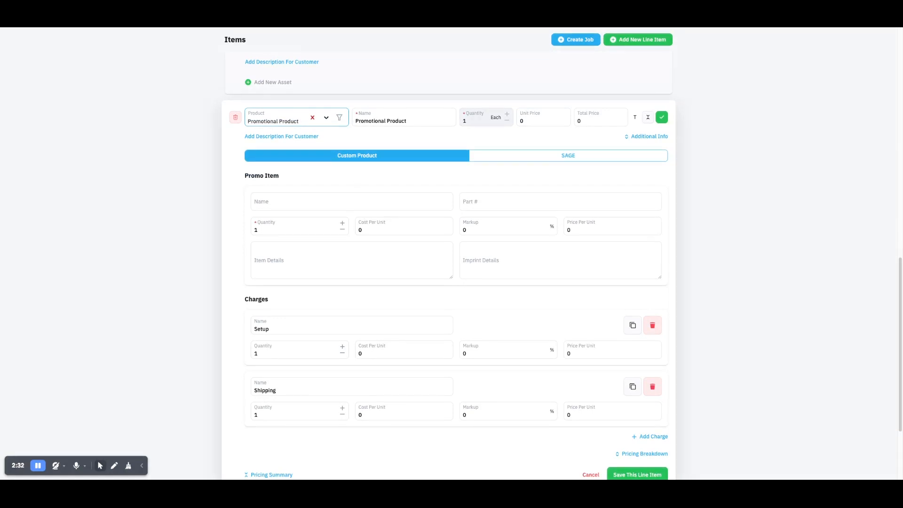
# - Run a SAGE advanced search for item YBJJS-OFHVP, returning the Solstice Softbound Journal
pyautogui.click(567, 155)
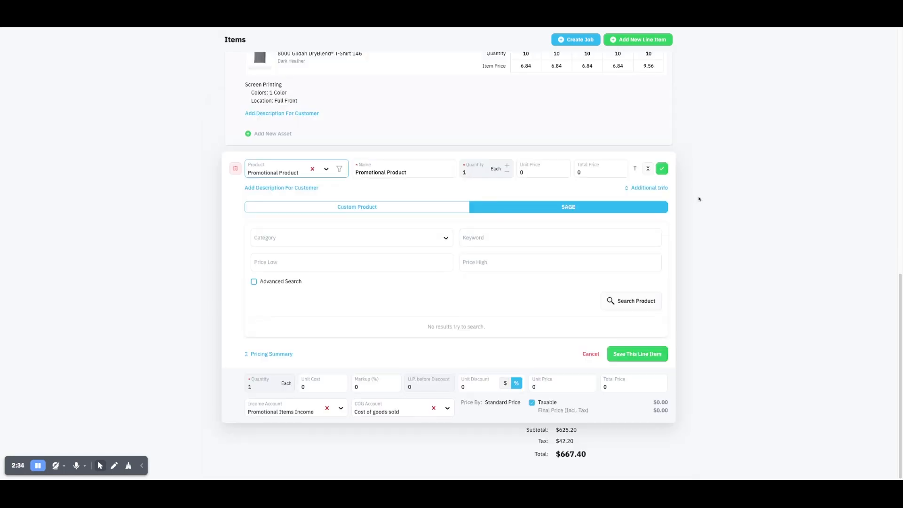
pyautogui.click(253, 282)
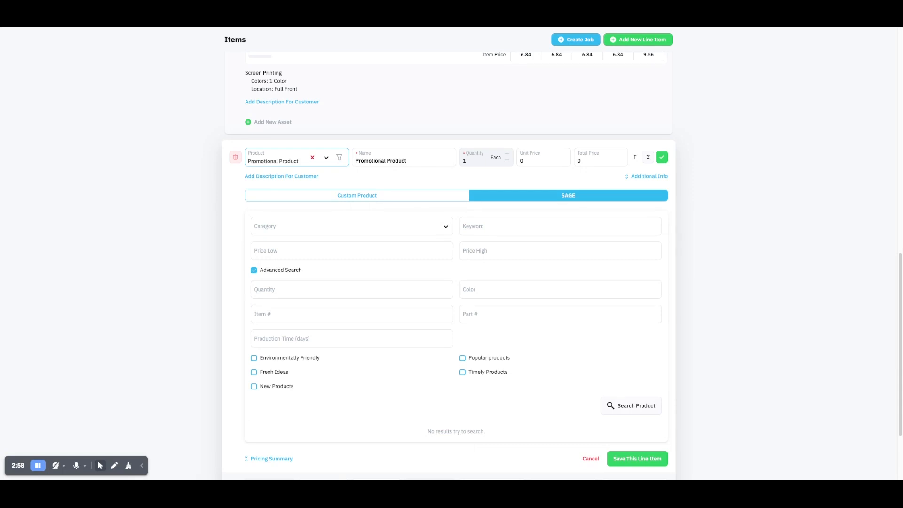
pyautogui.click(351, 314)
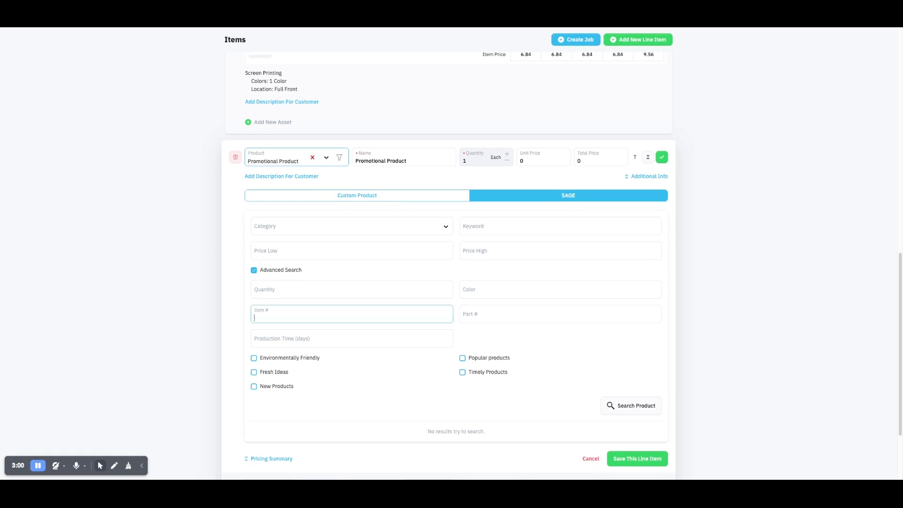
pyautogui.write('YBJJS-OFHVP')
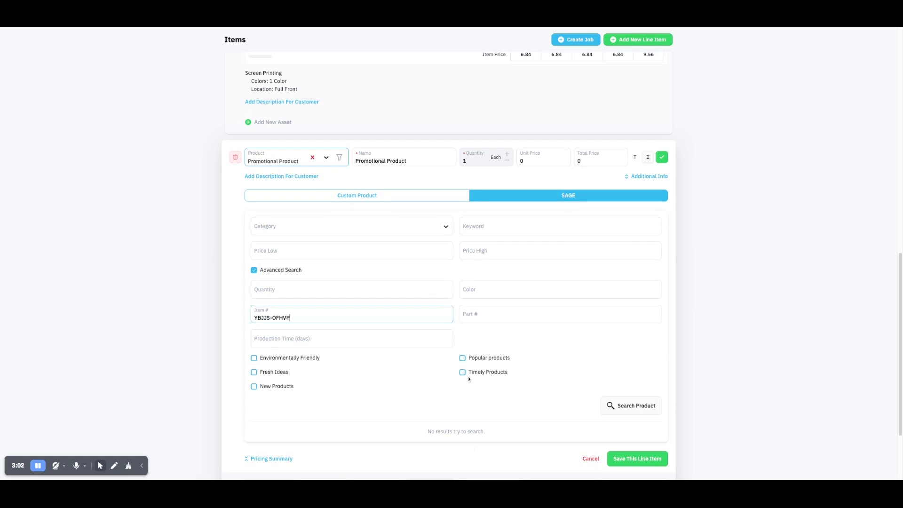
pyautogui.click(630, 405)
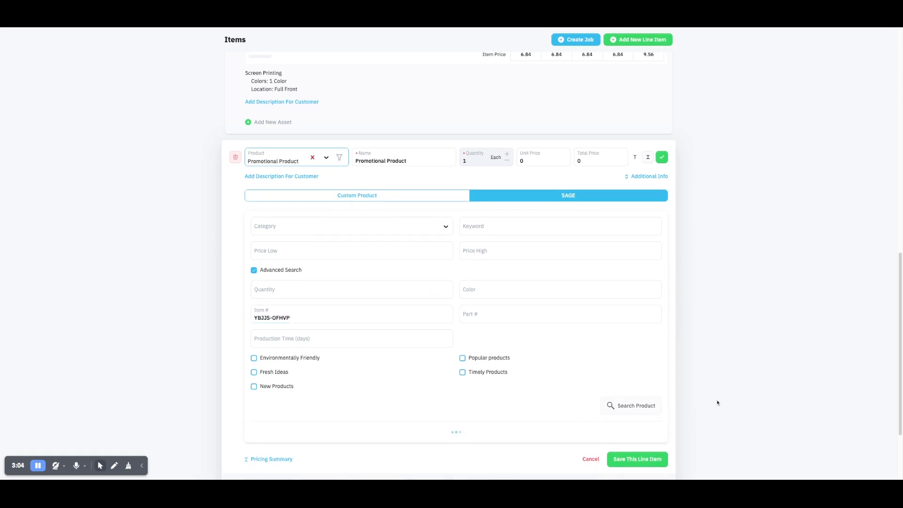
pyautogui.click(630, 404)
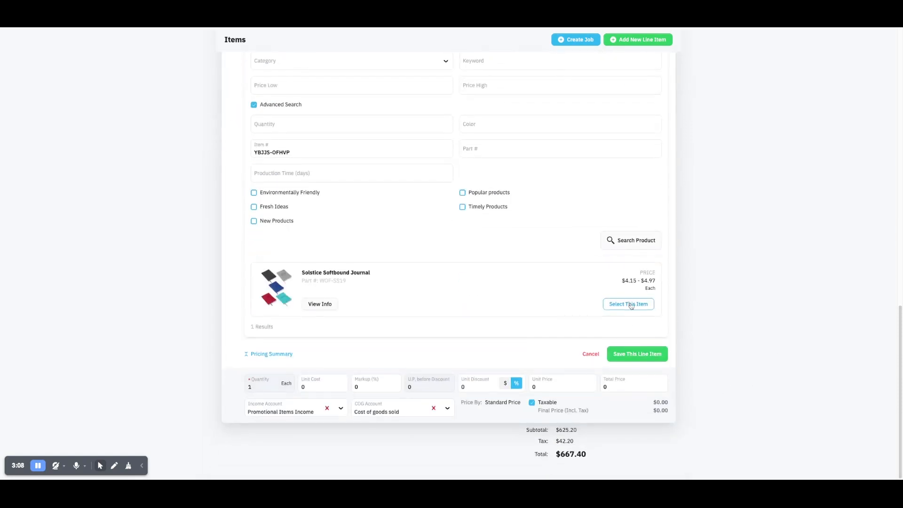
# - Select the Solstice Softbound Journal in Black at quantity 500, totaling $2,365
pyautogui.click(627, 304)
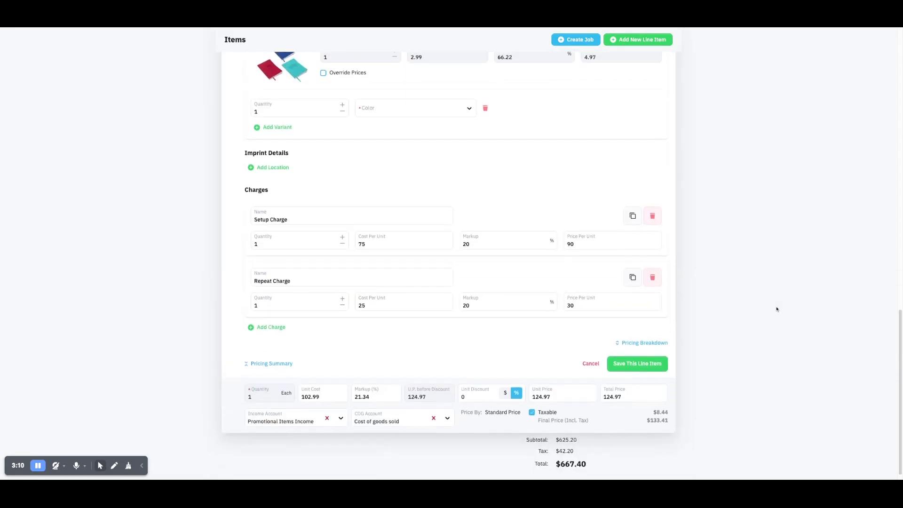
pyautogui.scroll(3)
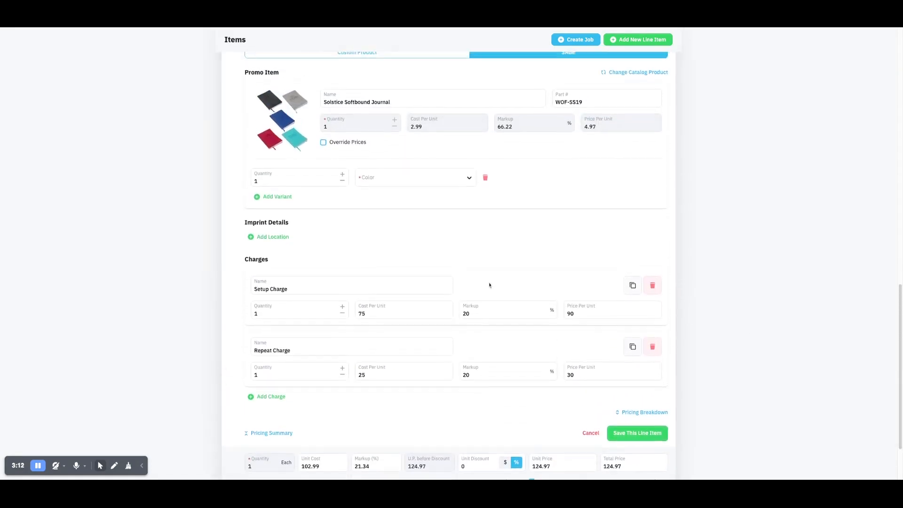
pyautogui.click(415, 178)
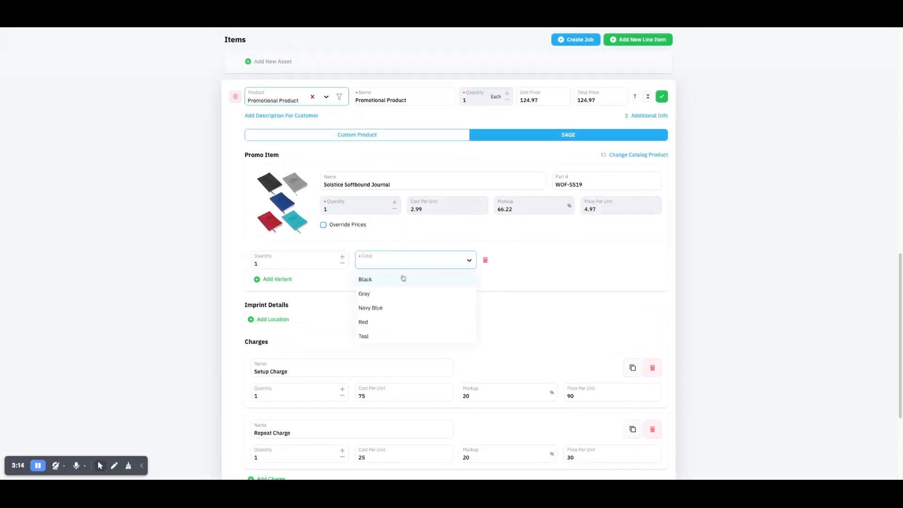
pyautogui.click(365, 279)
pyautogui.write('500')
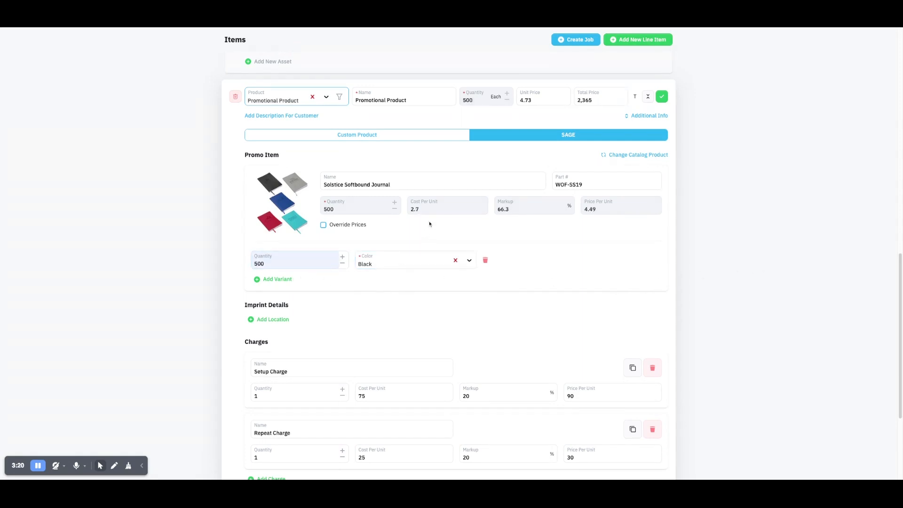
pyautogui.moveTo(455, 218)
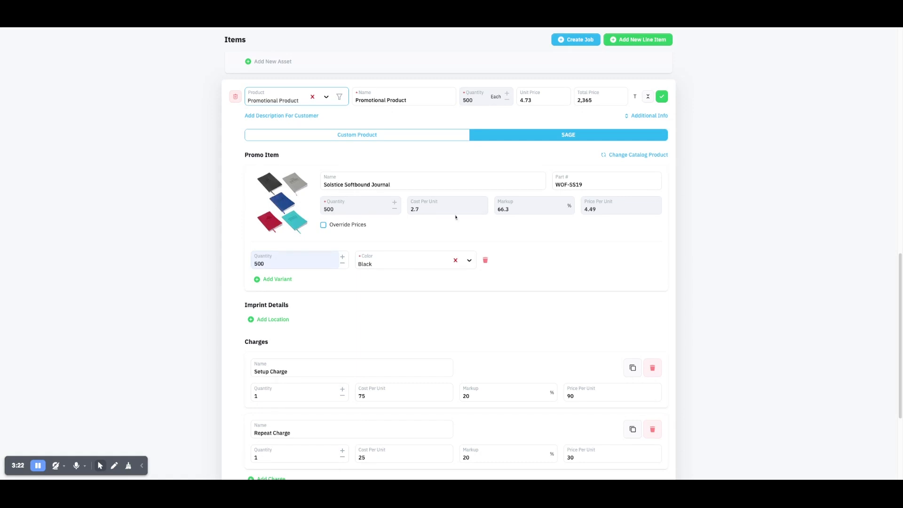
pyautogui.moveTo(611, 217)
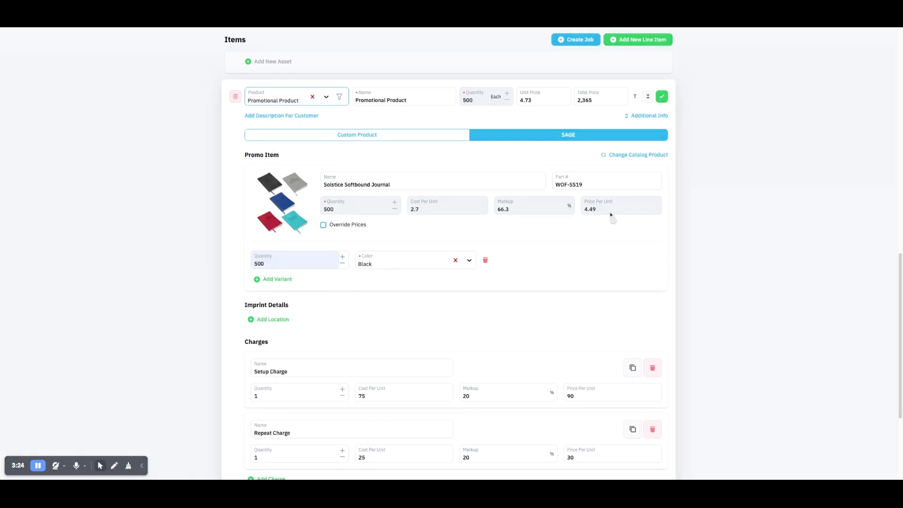
pyautogui.moveTo(530, 218)
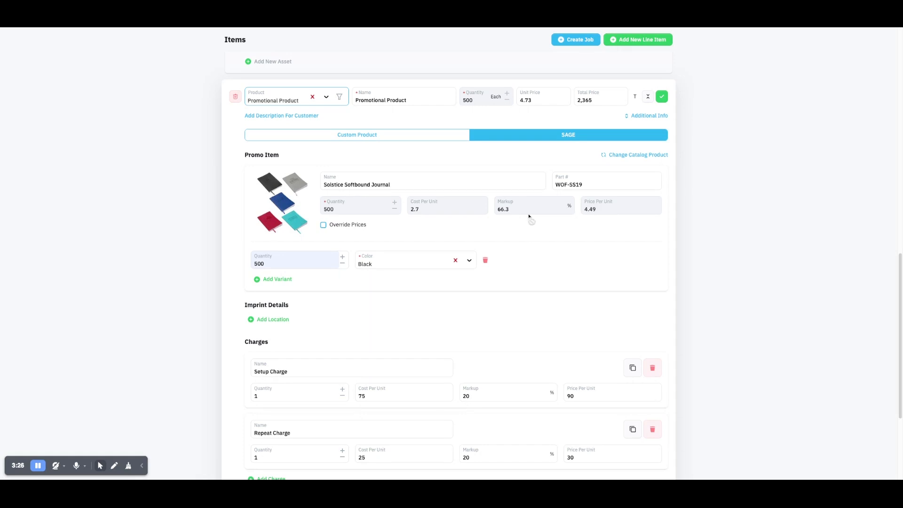
pyautogui.scroll(-3)
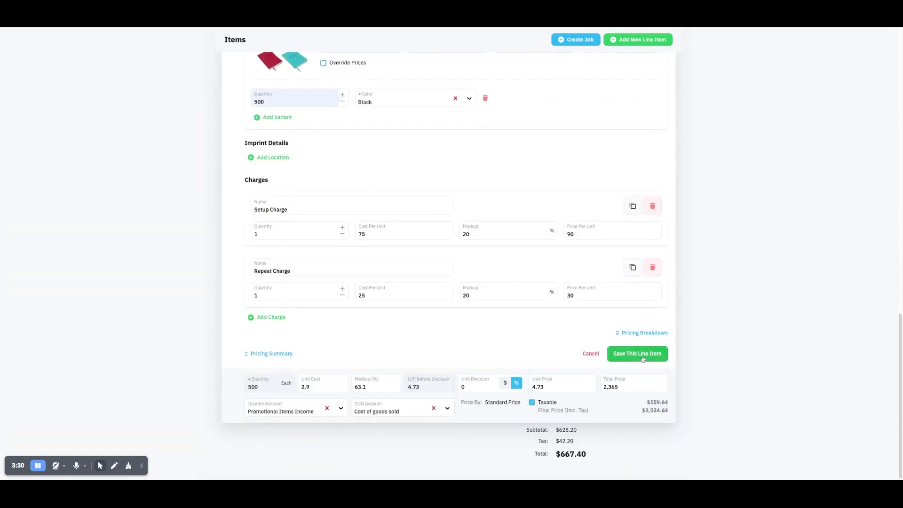
pyautogui.click(636, 352)
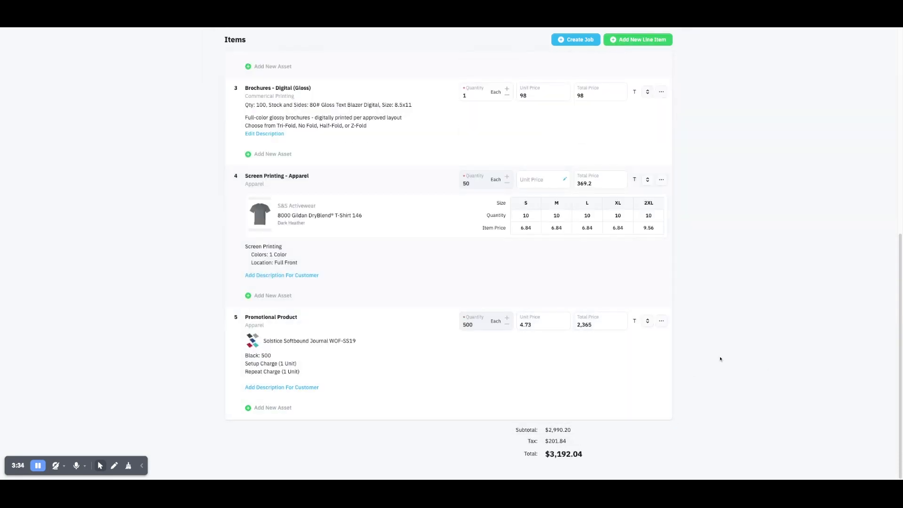
pyautogui.scroll(3)
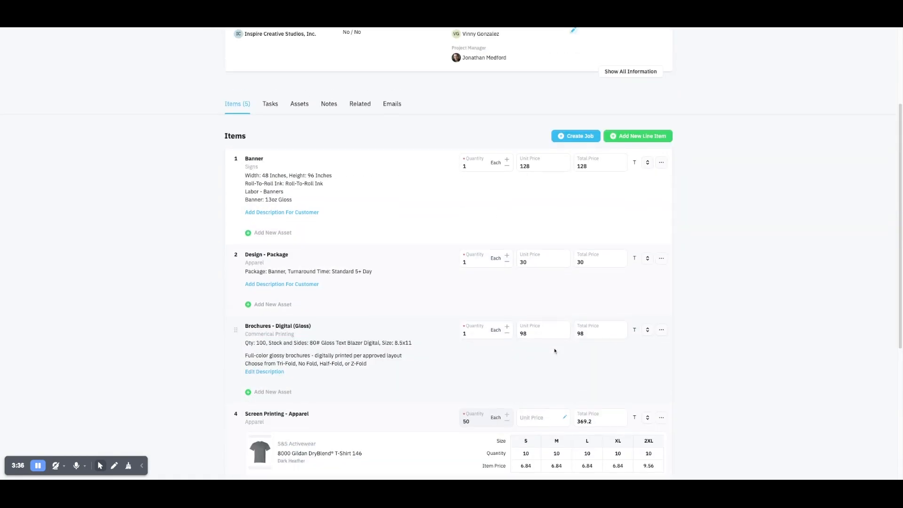
pyautogui.scroll(-3)
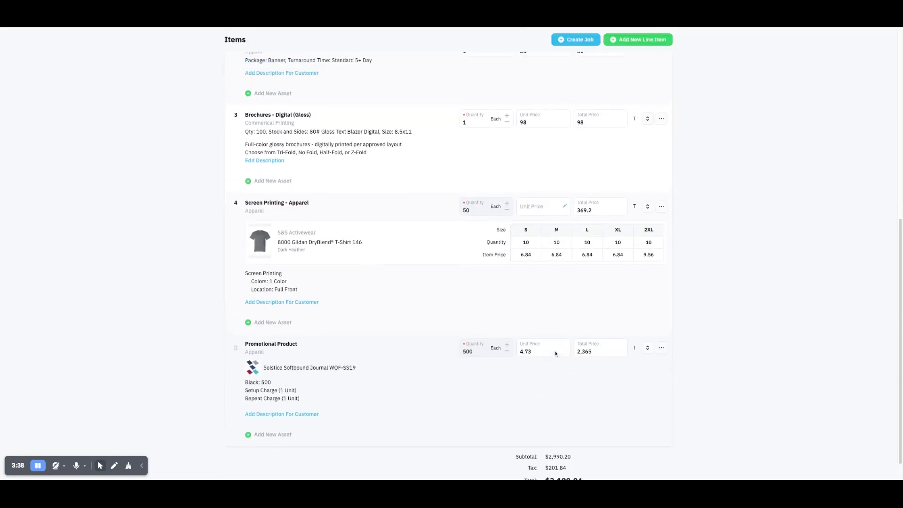
pyautogui.scroll(3)
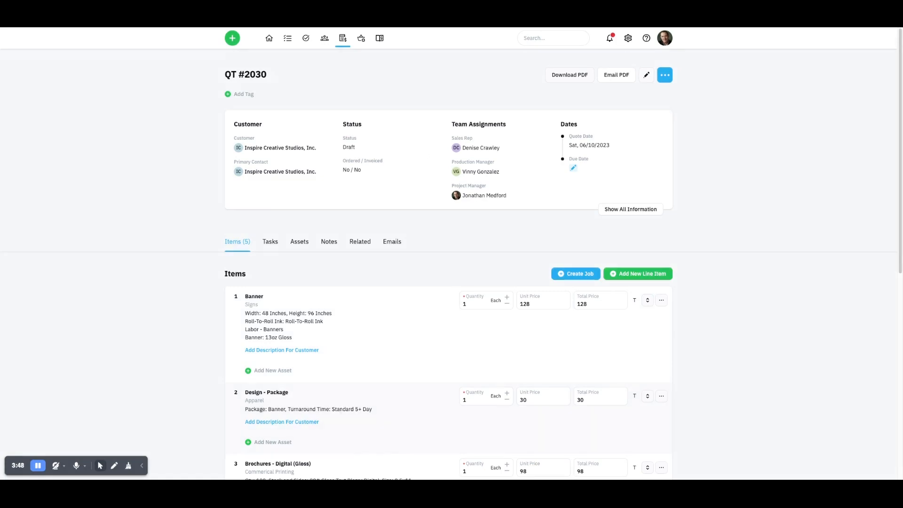
# - Open the Jobs board and scan its stage columns from Measuring through Hold
pyautogui.click(291, 38)
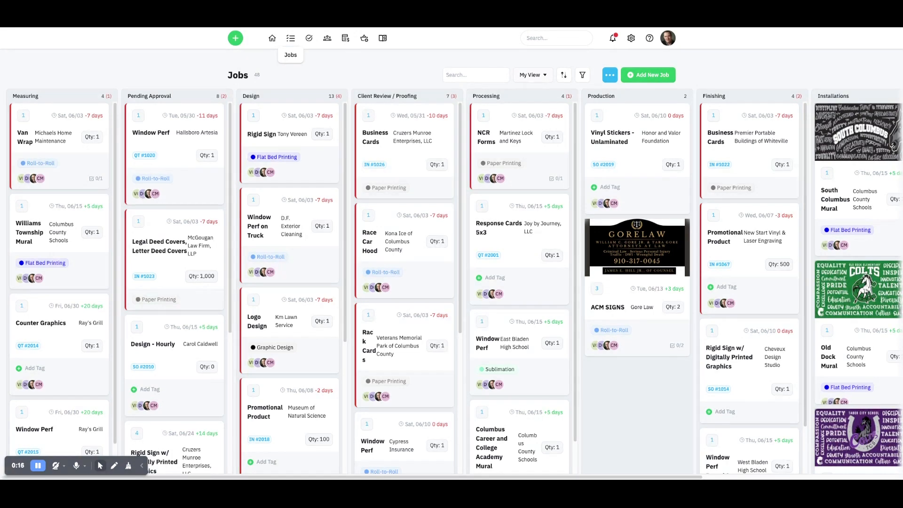
pyautogui.moveTo(668, 110)
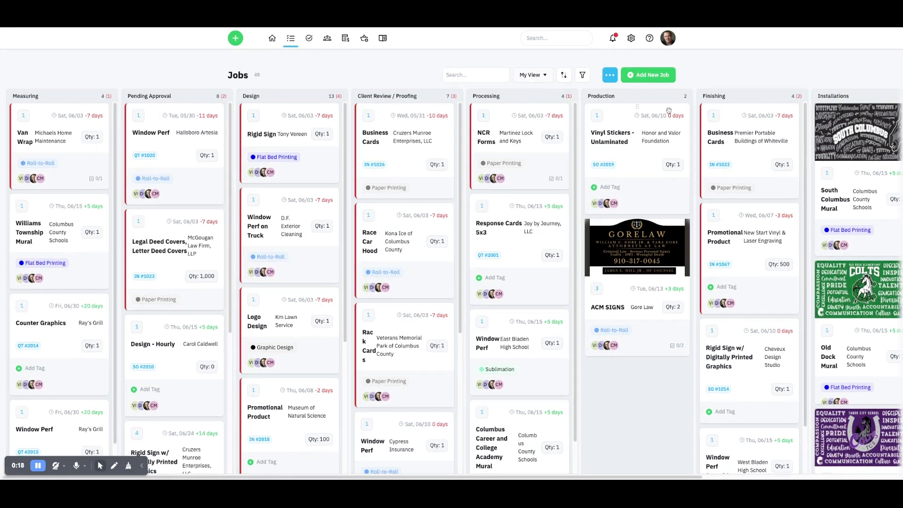
pyautogui.hscroll(3)
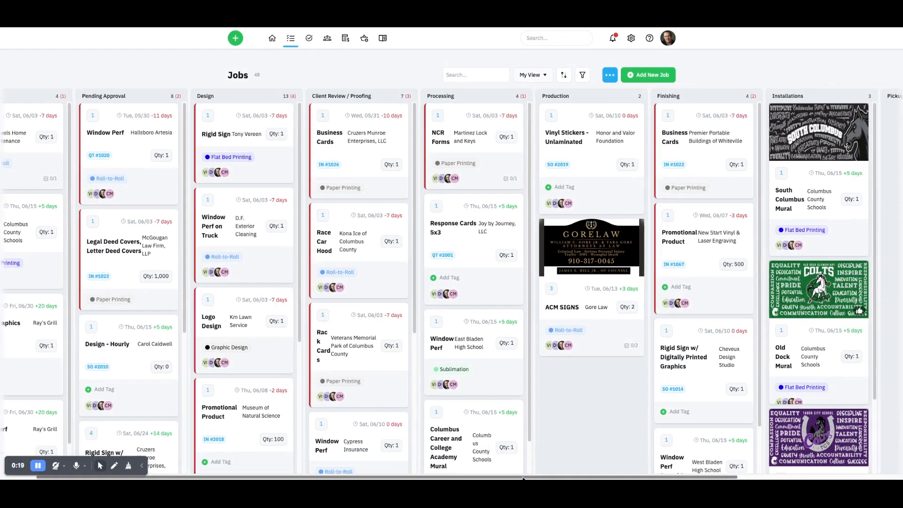
pyautogui.hscroll(-3)
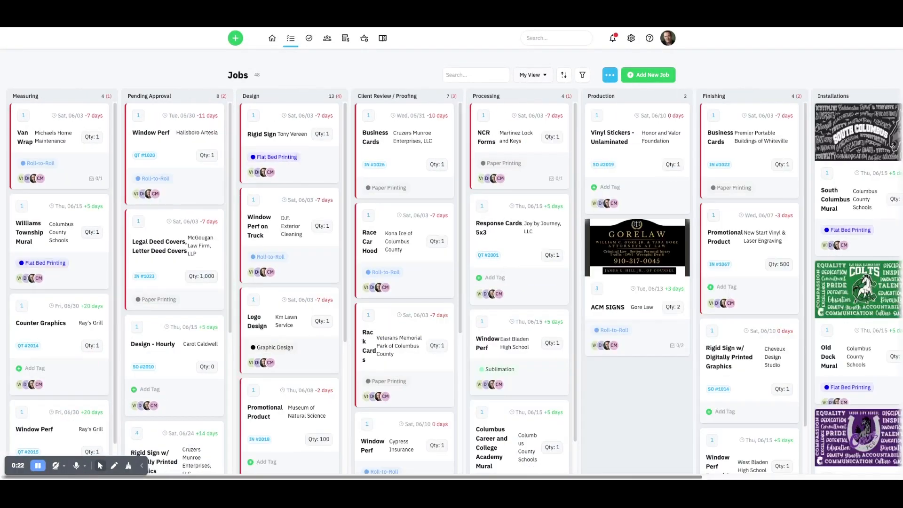
pyautogui.hscroll(3)
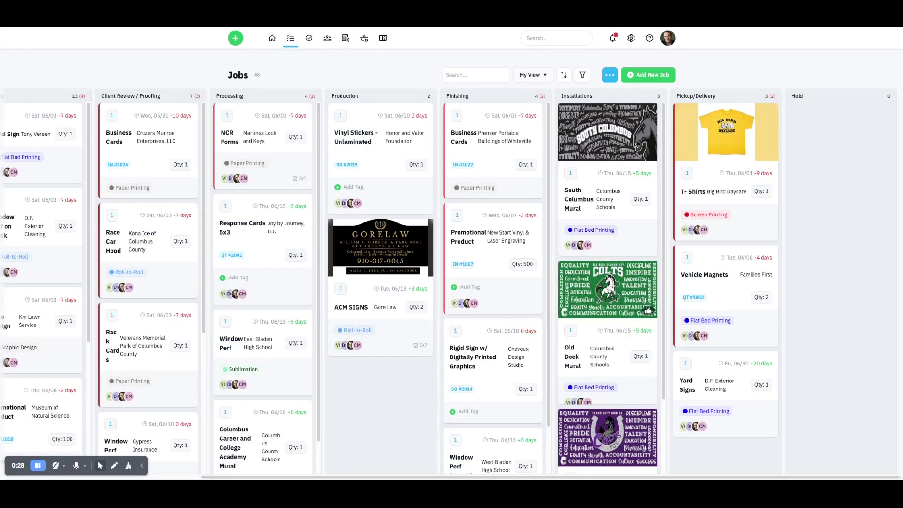
pyautogui.hscroll(-3)
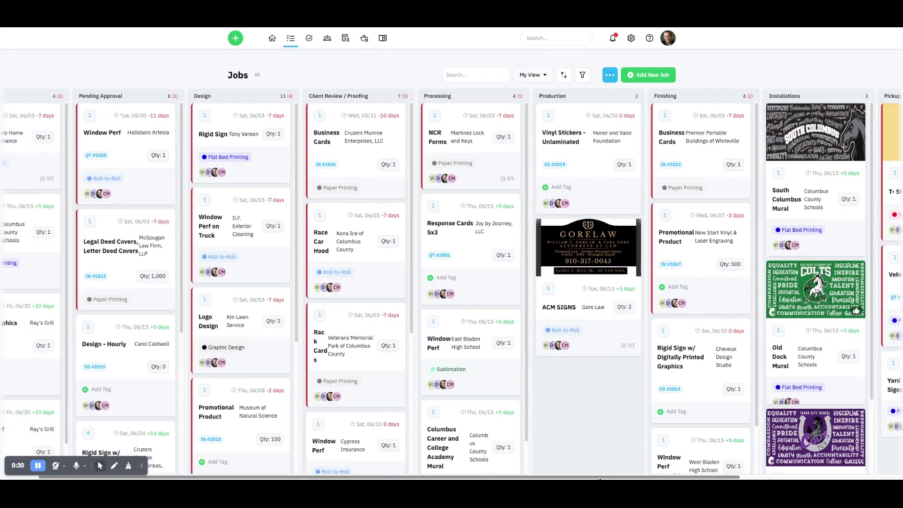
pyautogui.hscroll(3)
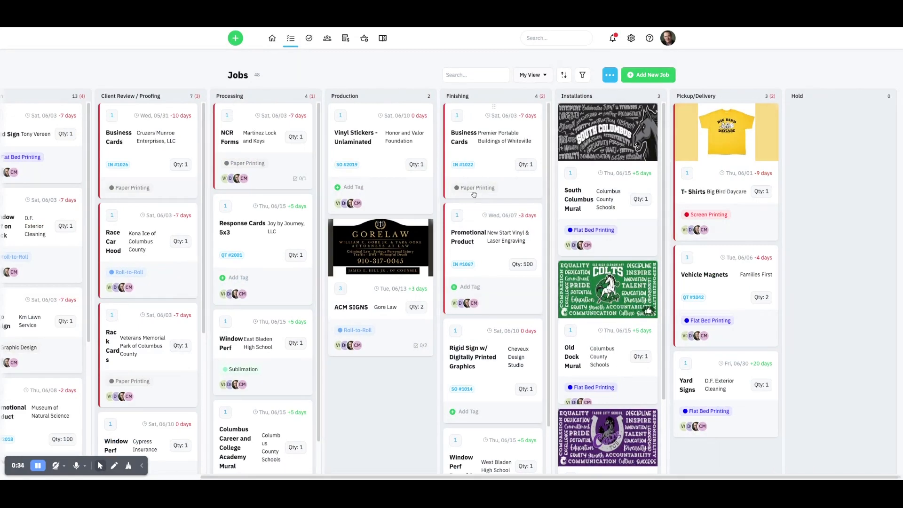
pyautogui.moveTo(623, 238)
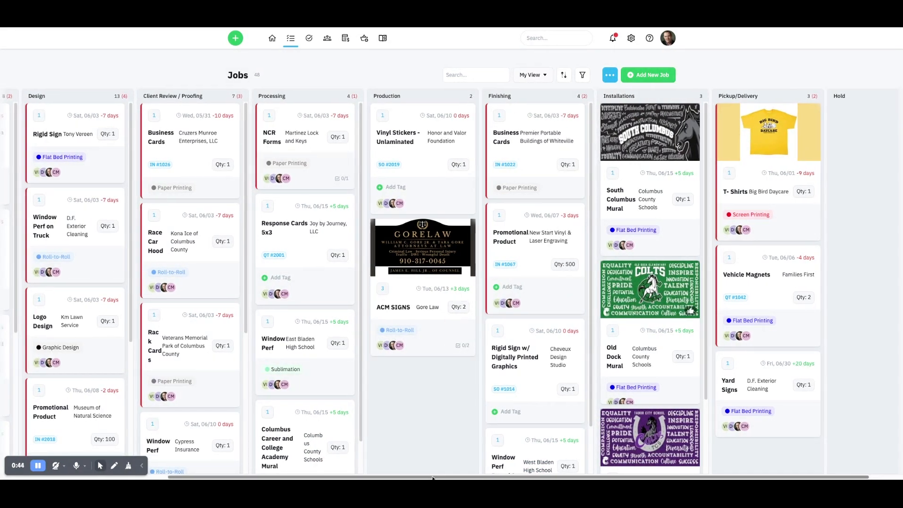
pyautogui.hscroll(-3)
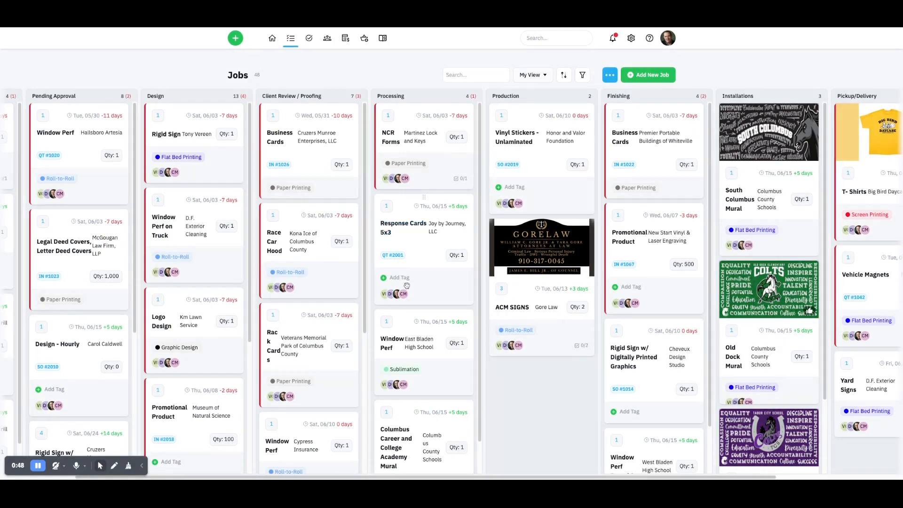
# - Add the Paper Printing tag to the Response Cards 5x3 job in Processing
pyautogui.click(399, 276)
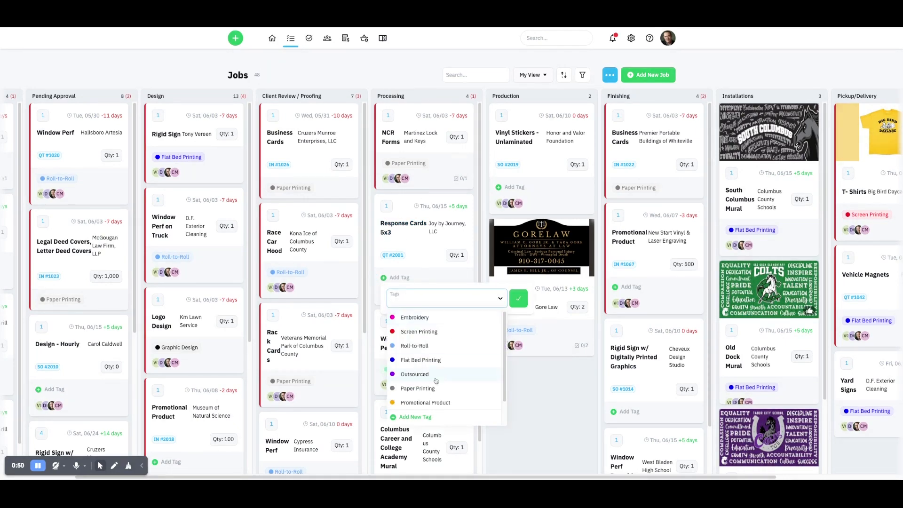
pyautogui.click(417, 387)
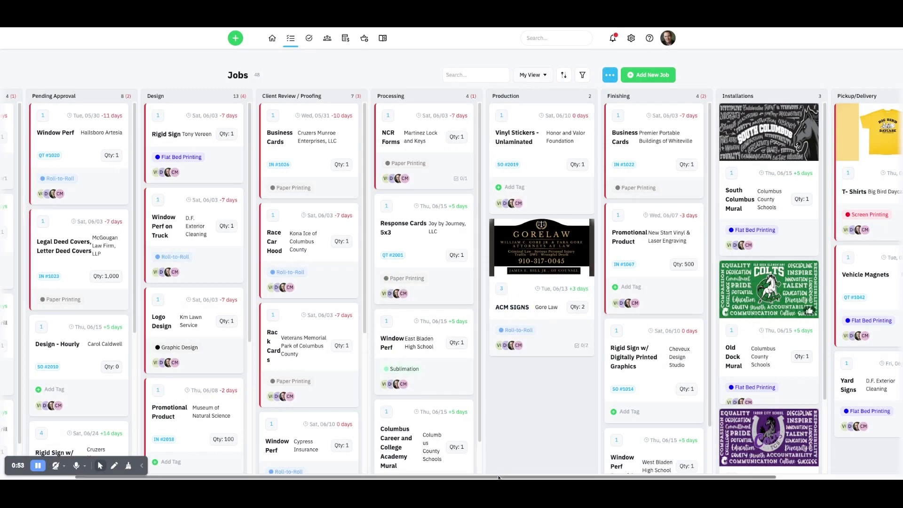
pyautogui.hscroll(3)
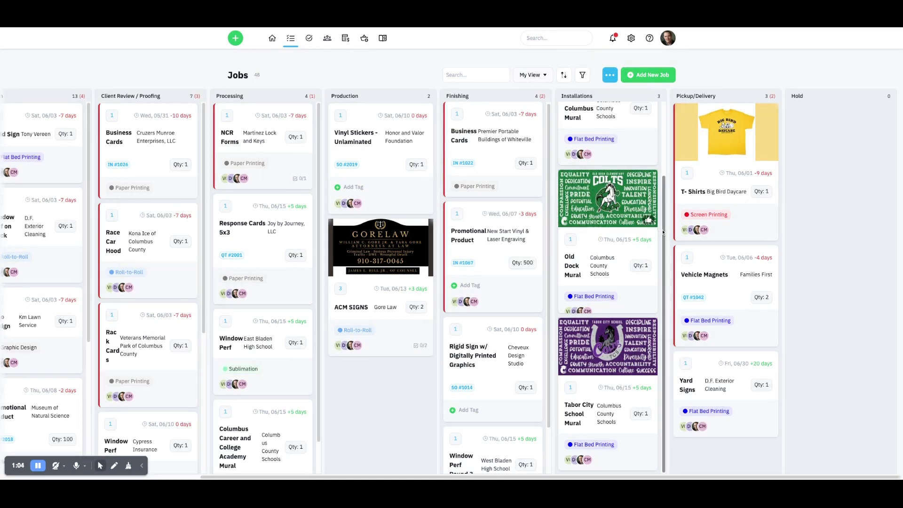
# - Set the Old Dock Mural job's status to Completed, removing it from Installations
pyautogui.click(580, 266)
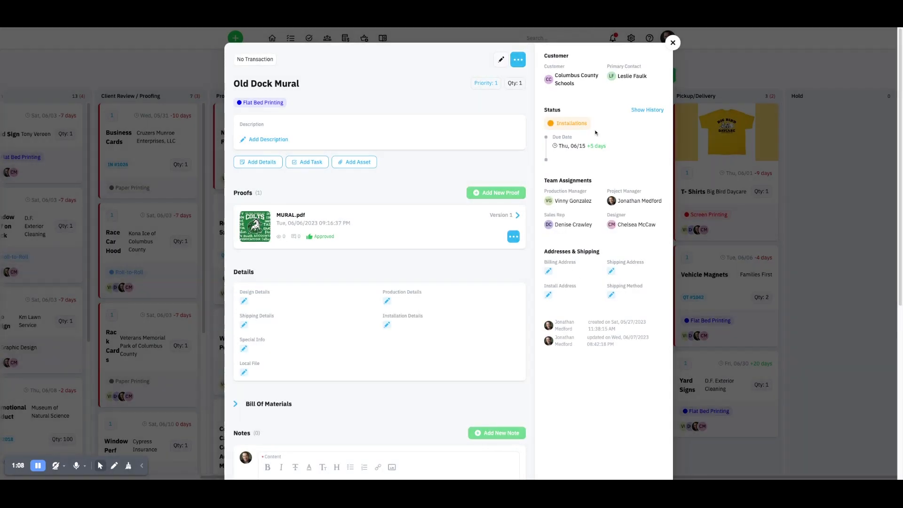
pyautogui.click(571, 122)
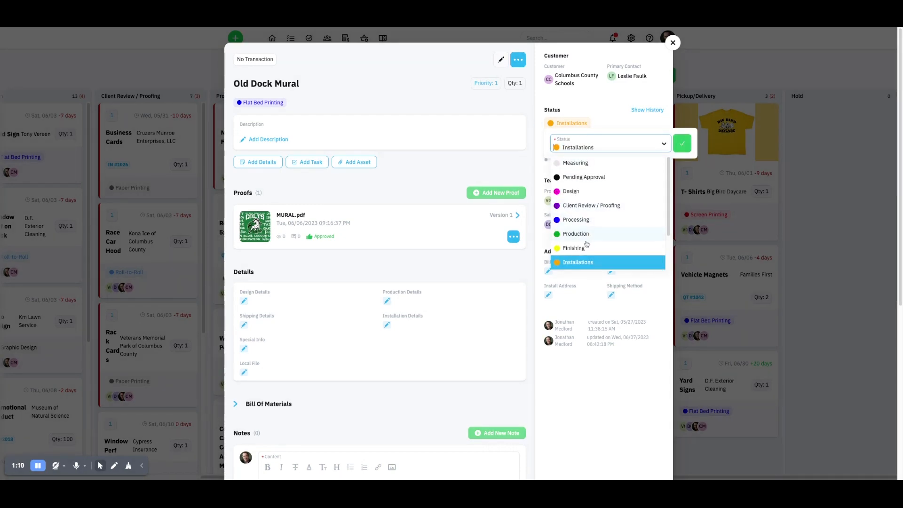
pyautogui.scroll(-3)
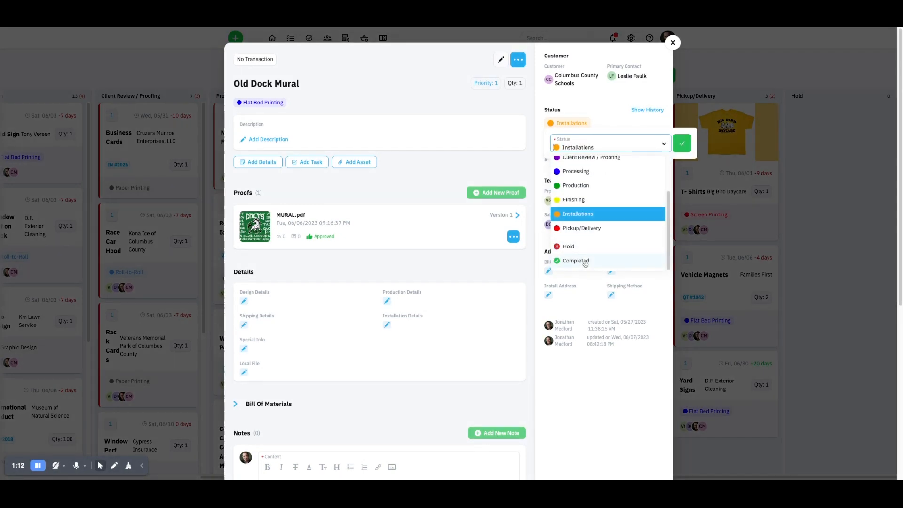
pyautogui.click(671, 43)
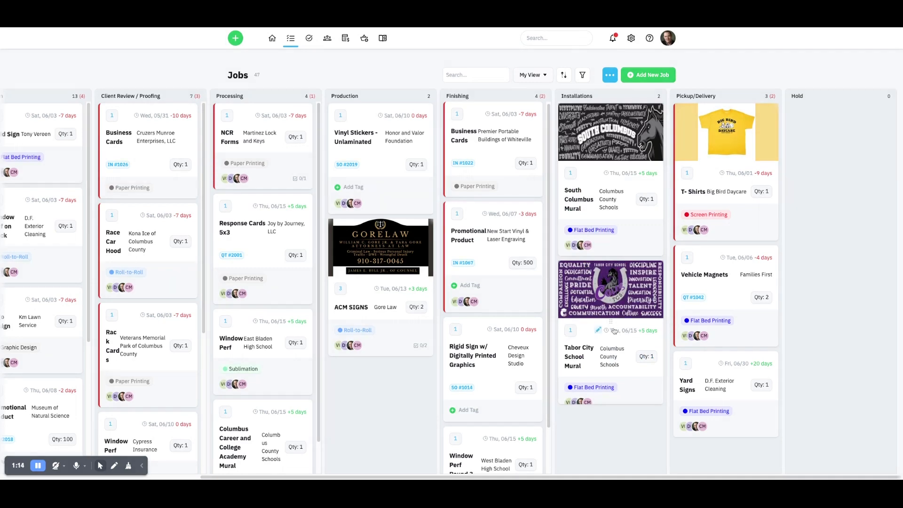
pyautogui.moveTo(621, 468)
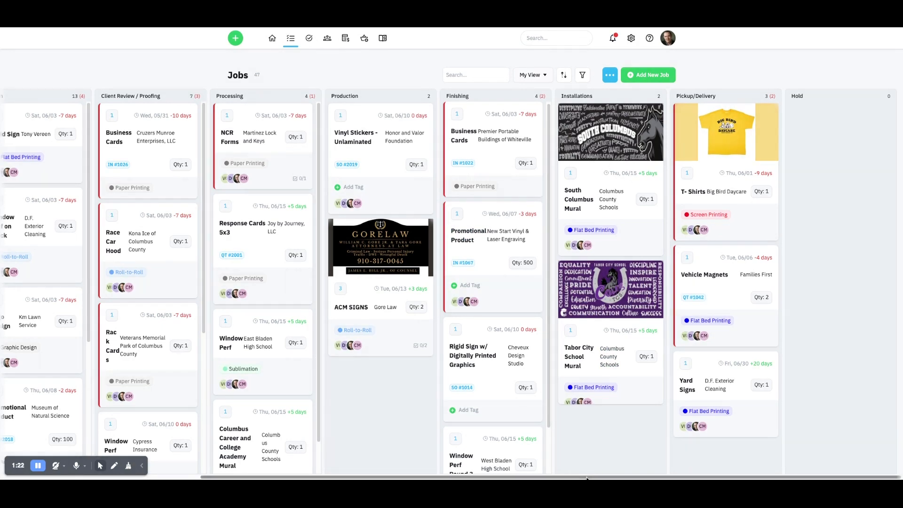
pyautogui.hscroll(-3)
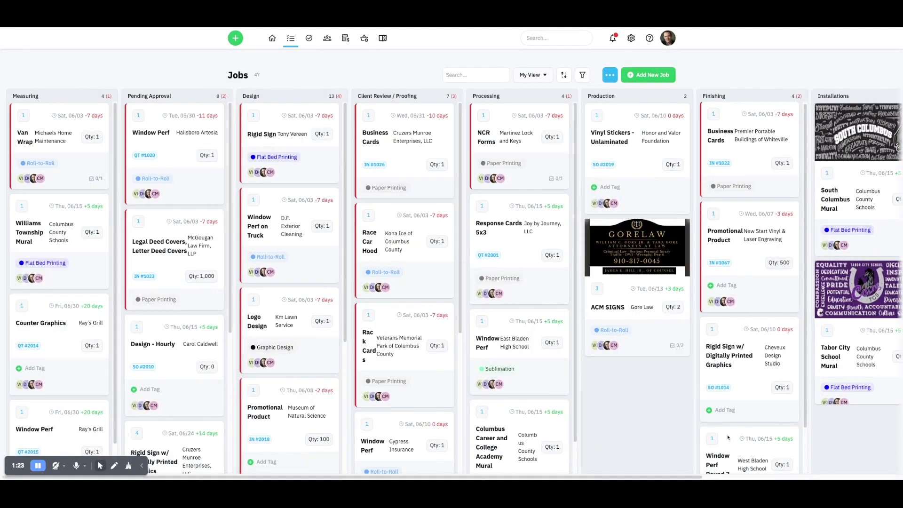
pyautogui.scroll(-3)
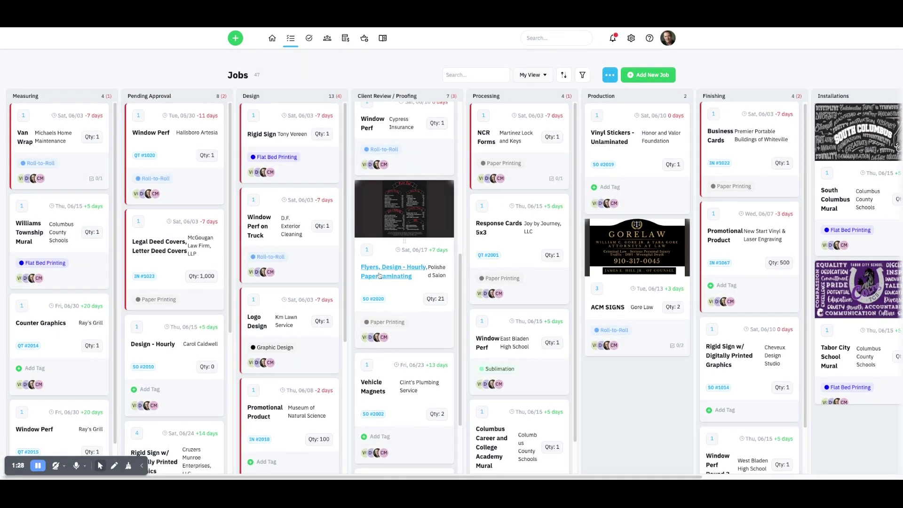
pyautogui.click(393, 266)
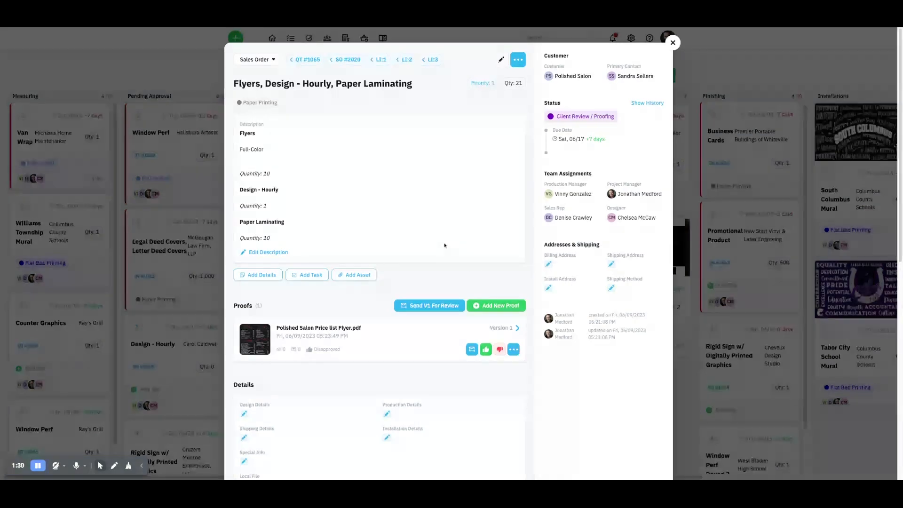
pyautogui.scroll(-3)
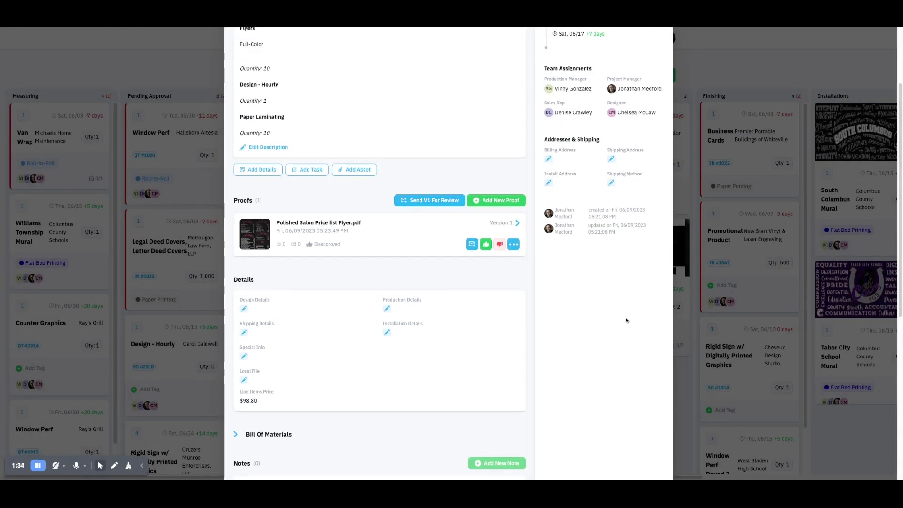
pyautogui.click(496, 463)
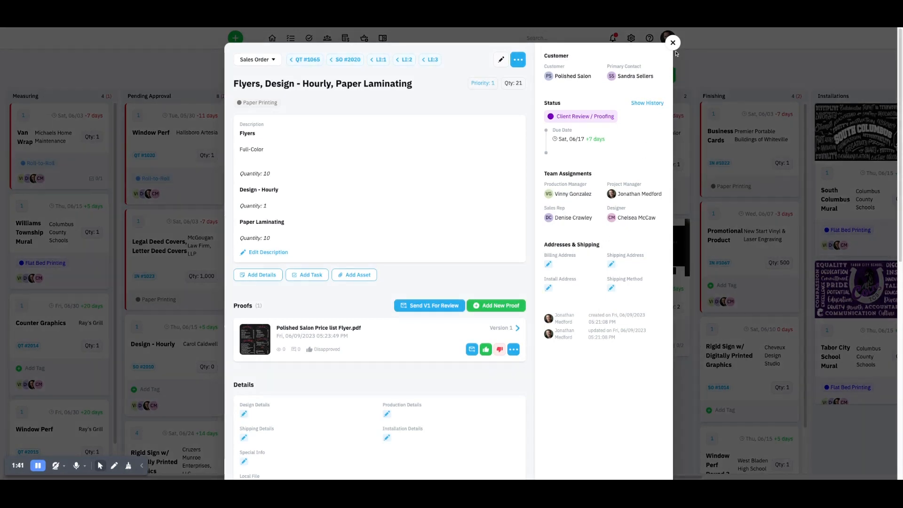
pyautogui.click(671, 42)
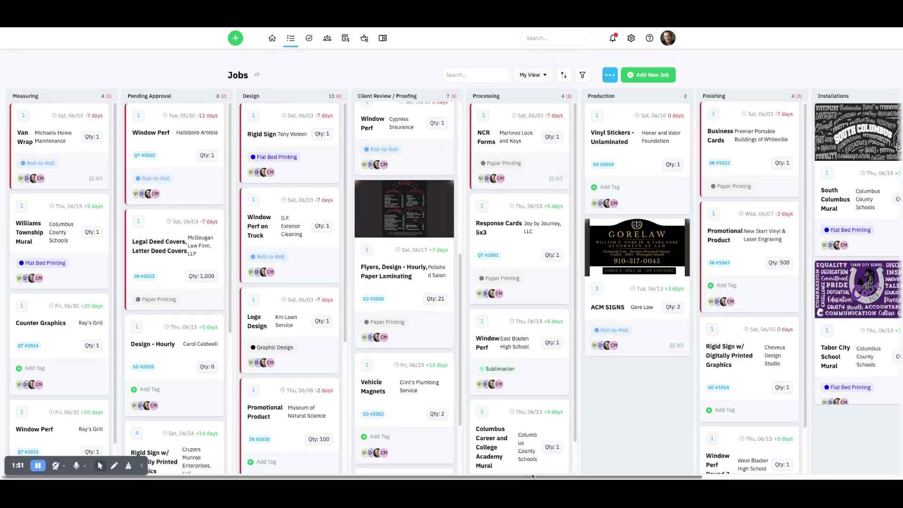
pyautogui.hscroll(3)
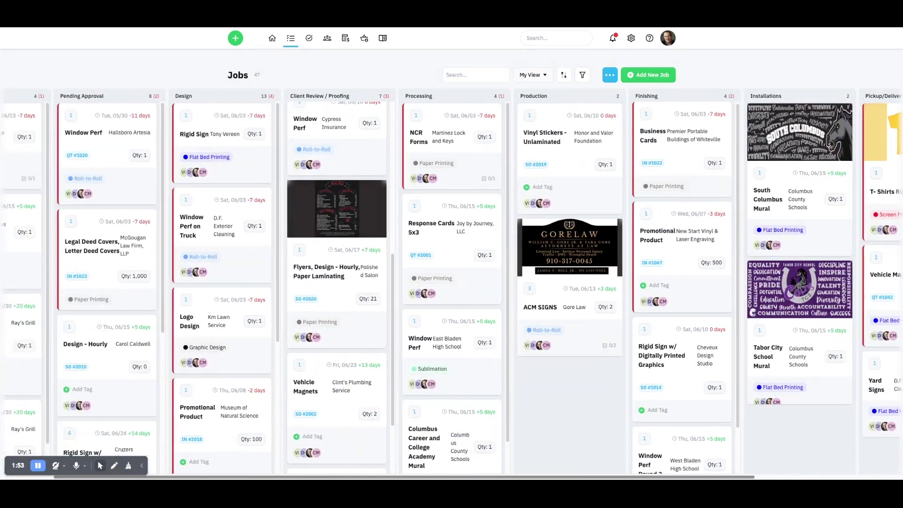
pyautogui.hscroll(-3)
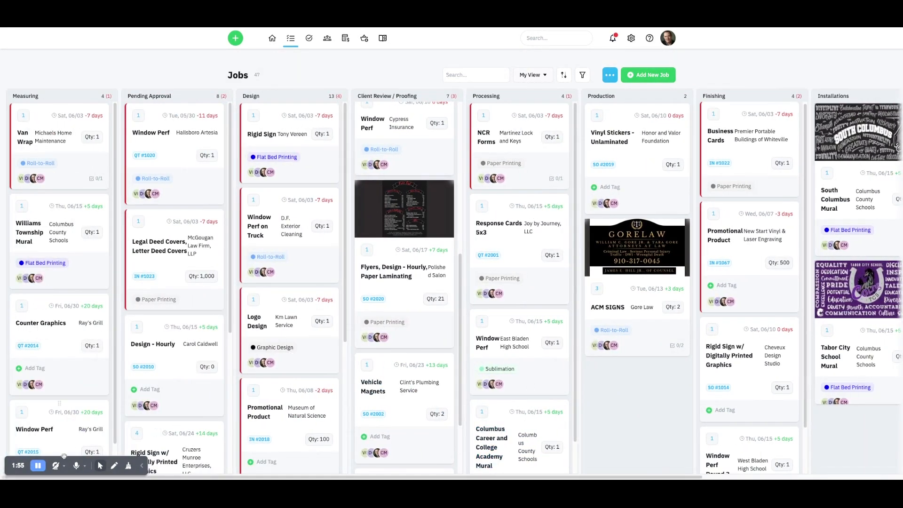